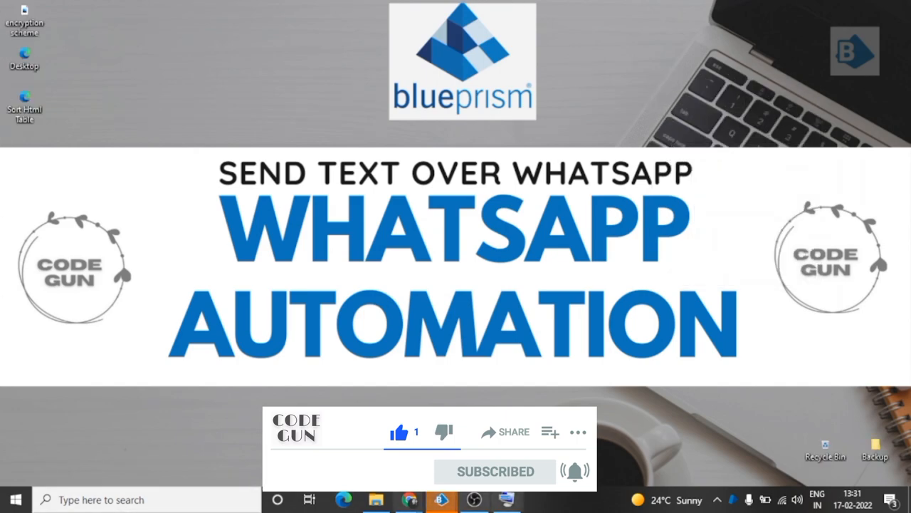
mouse_move(131, 393)
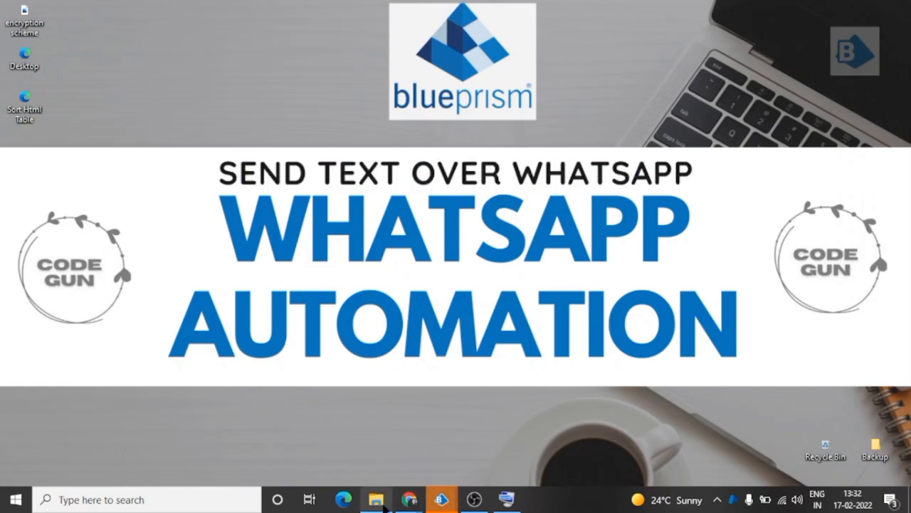
- Reload the expired WhatsApp Web QR code so it can be scanned from the phone
left_click(410, 499)
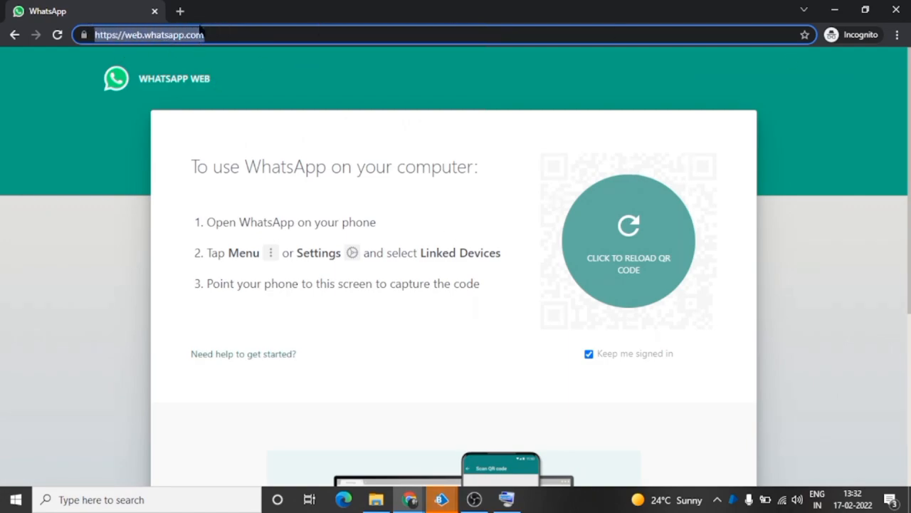
mouse_move(620, 217)
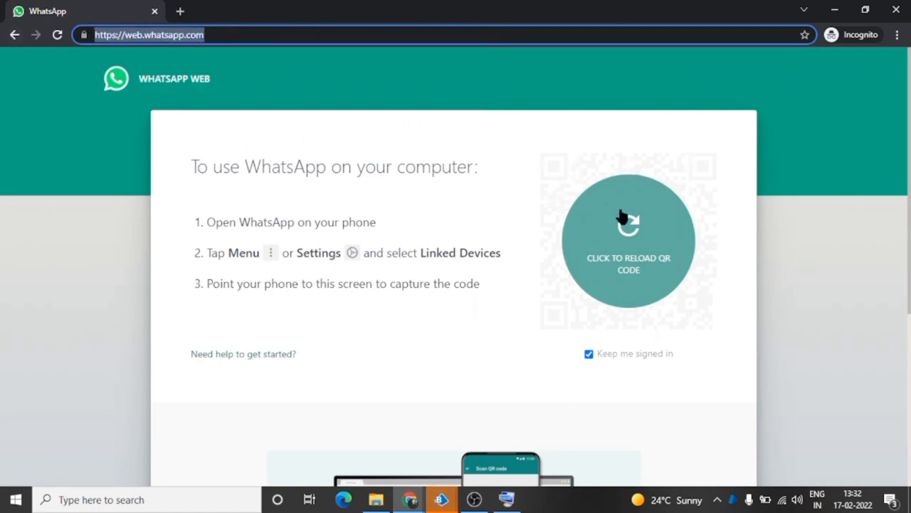
left_click(630, 239)
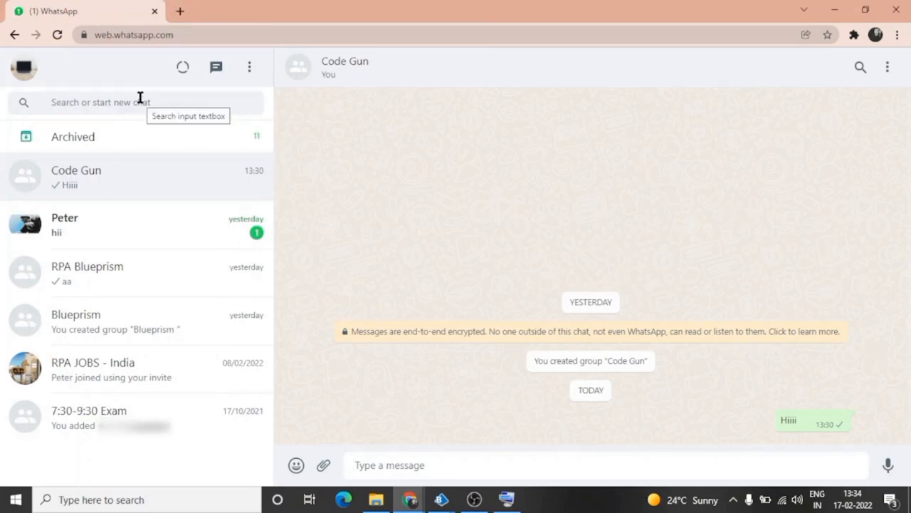
mouse_move(100, 114)
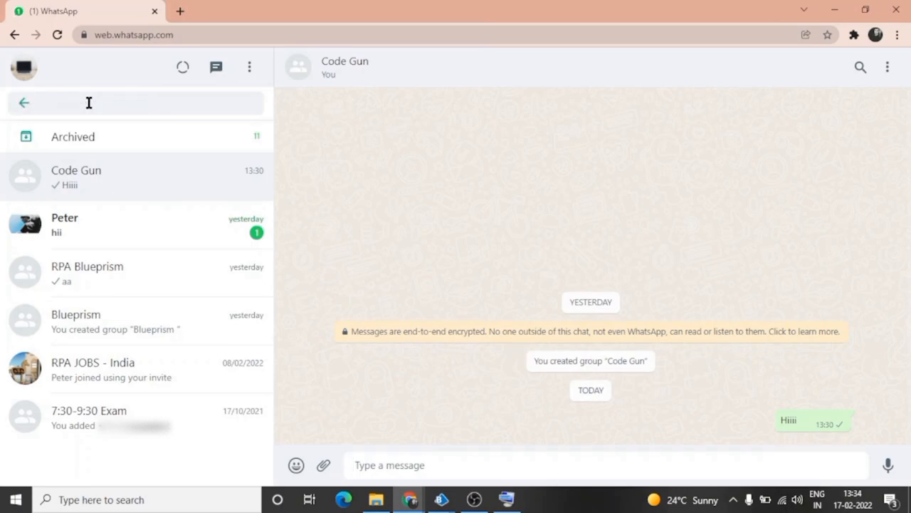
type("code gun")
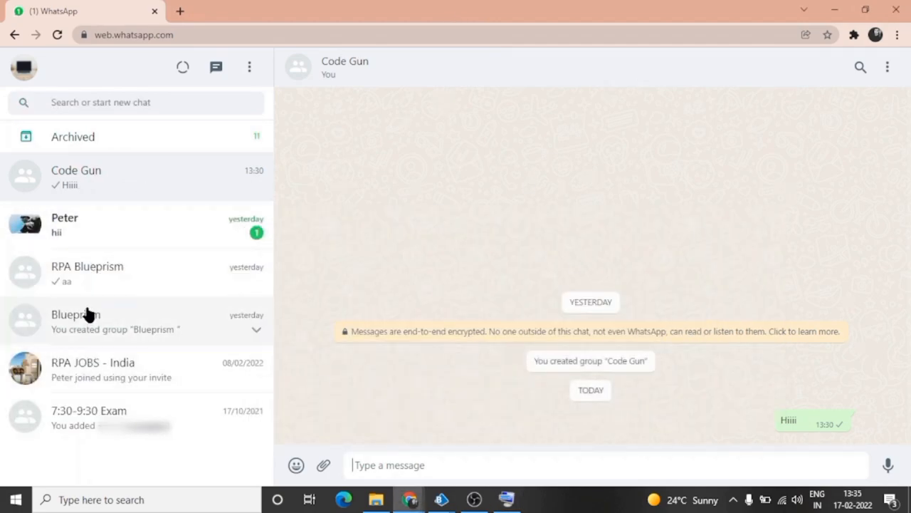
left_click(87, 273)
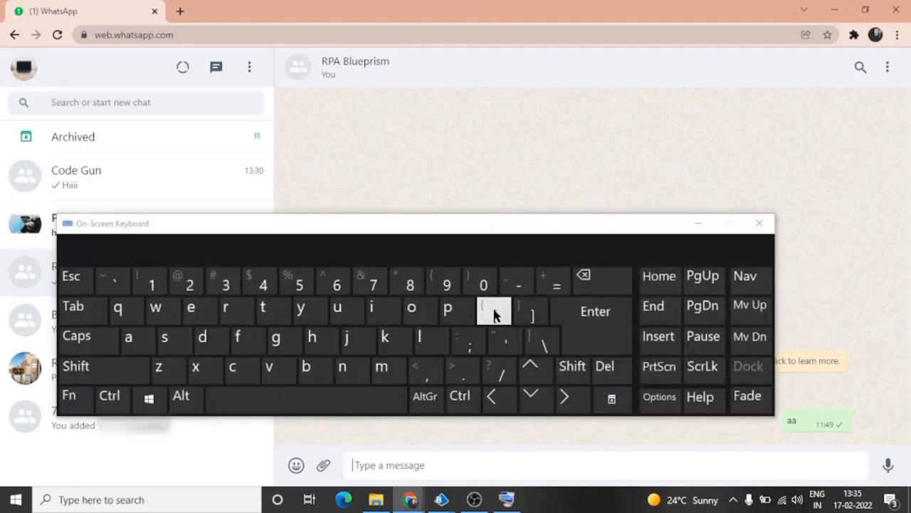
left_click_drag(398, 223, 498, 285)
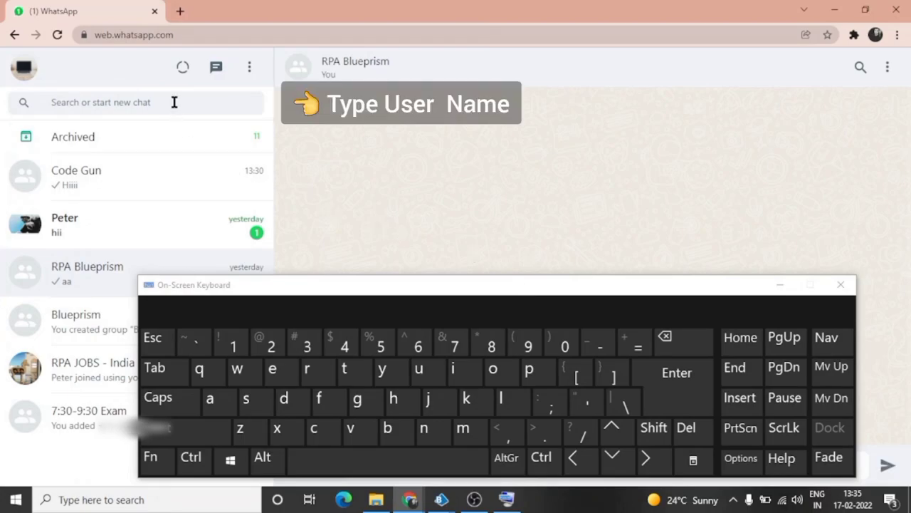
type("code")
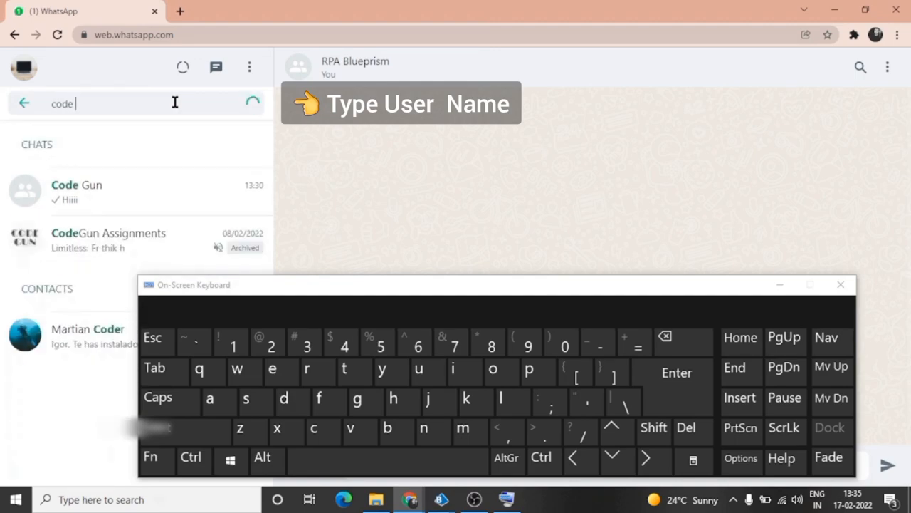
type("gun")
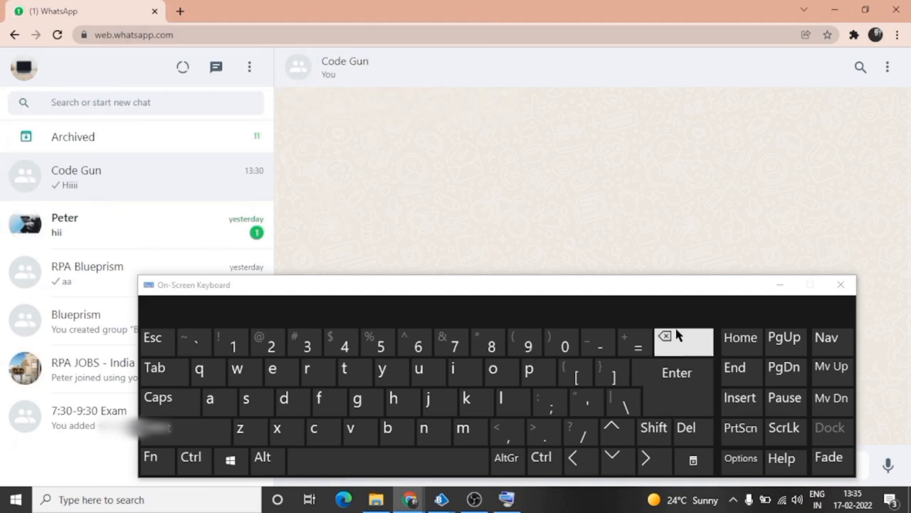
left_click(840, 285)
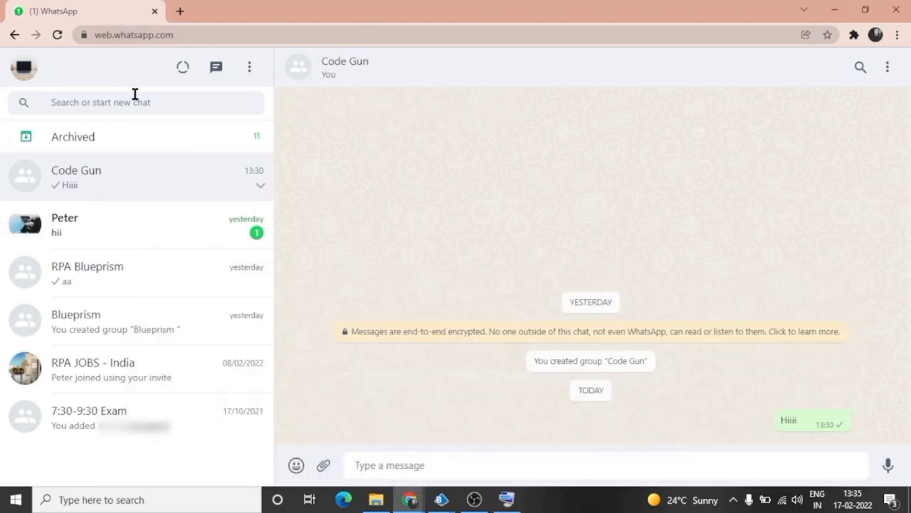
left_click(135, 102)
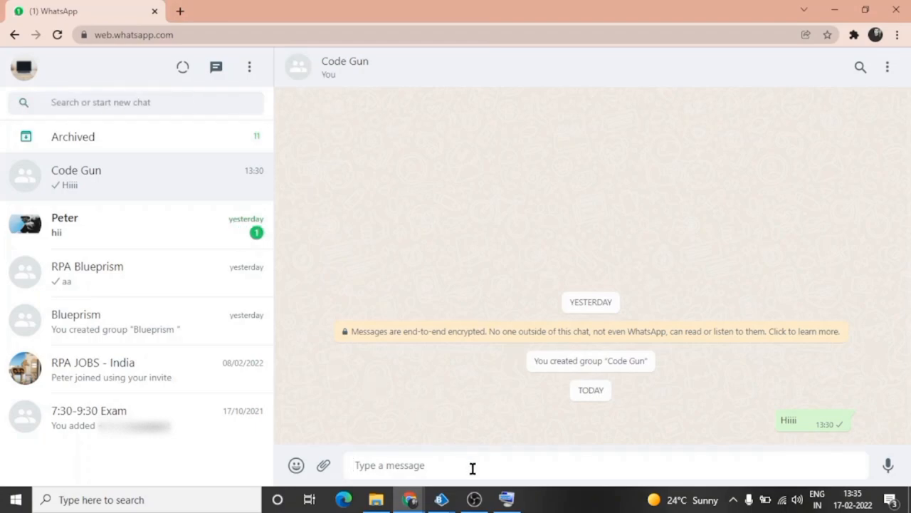
- Send 'Hello All' to the Code Gun chat, correcting the mistyped capital E, then look up Notepad
type("HE")
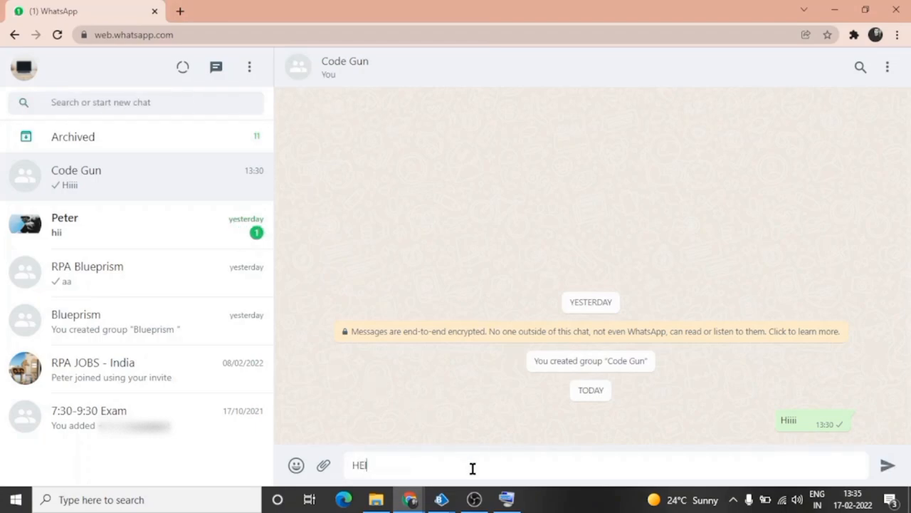
key("Backspace")
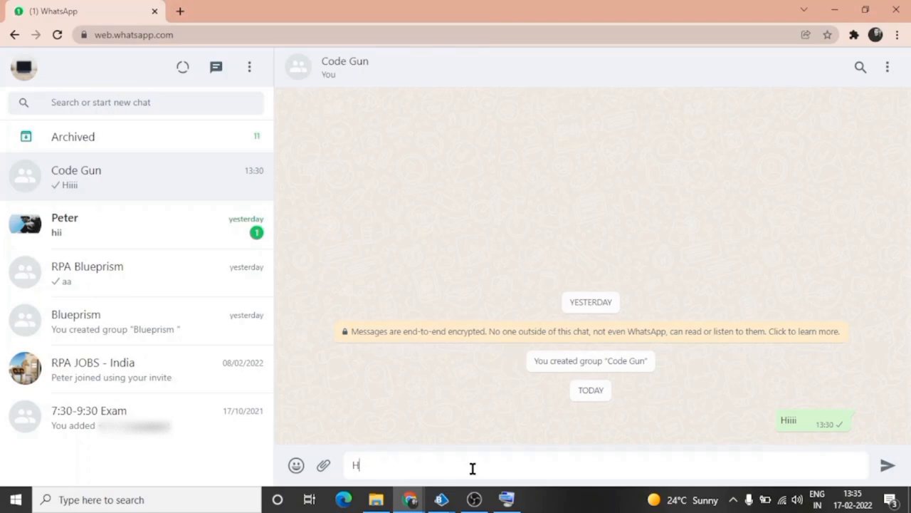
type("ello All")
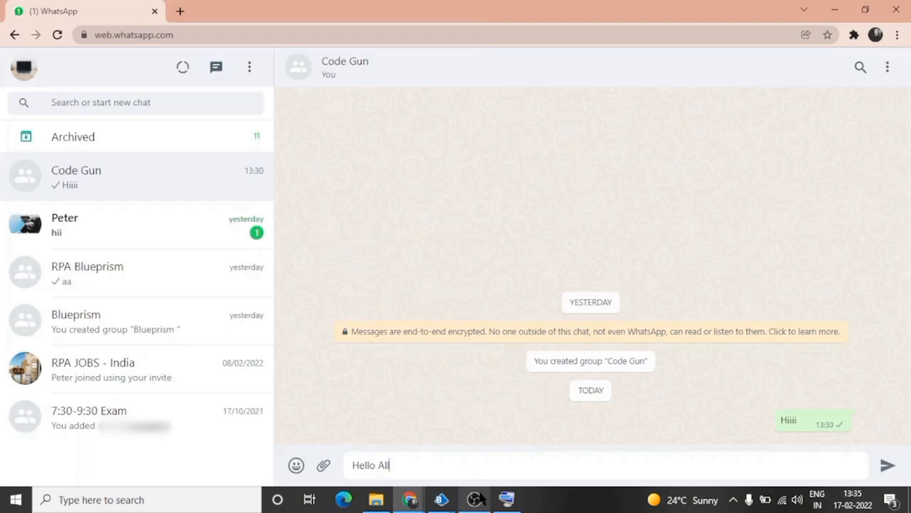
left_click(507, 499)
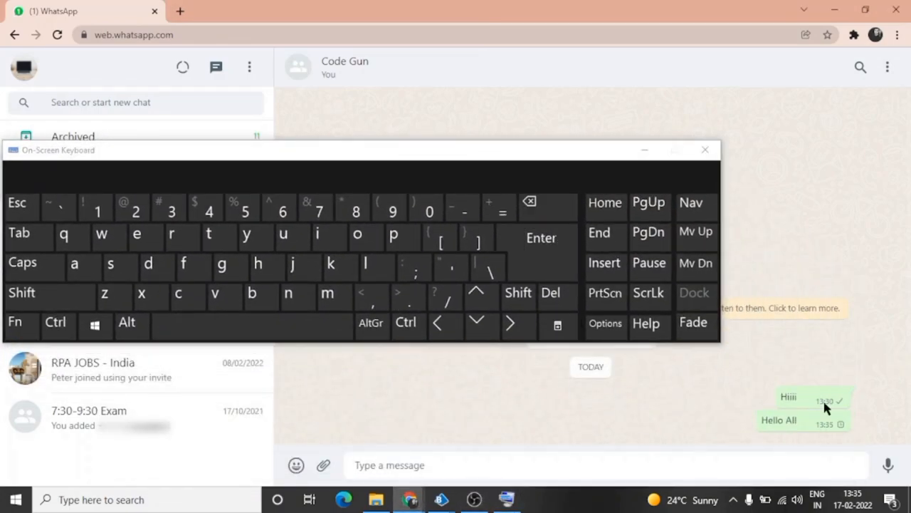
left_click(705, 149)
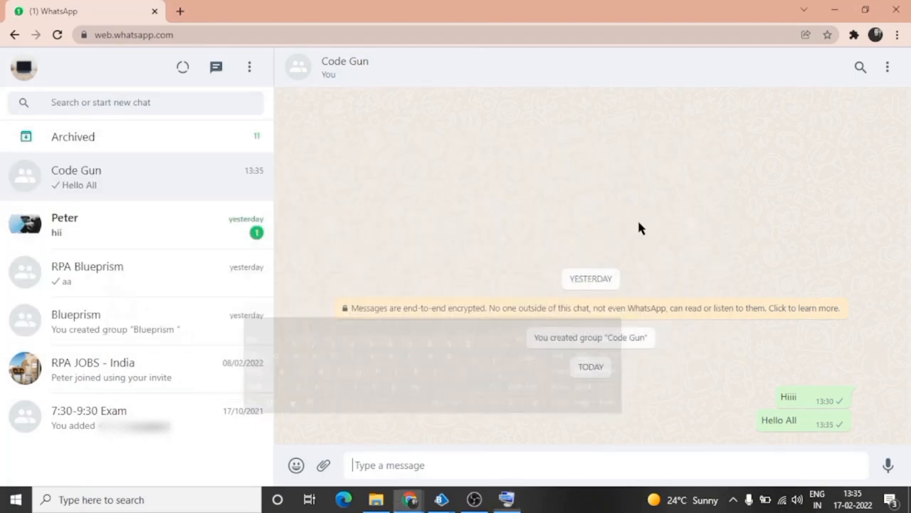
type("note")
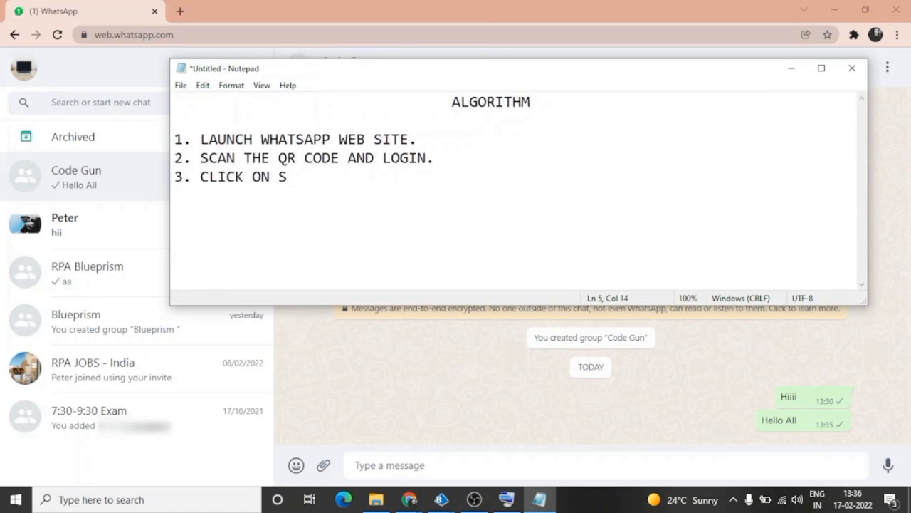
- Add steps 3 and 4 (search box, message box, hit Enter) and the 'BOT WILL PERFORM BELOW ACTIONS' line
type("EARCH BOX AND TYPE THE USER NAME AND HIT")
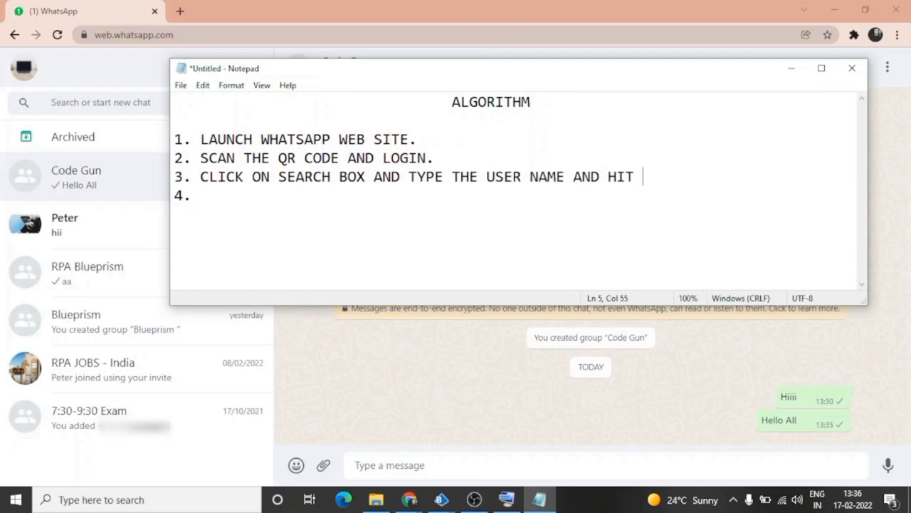
type("CLICK ON MESSAGE BOX AND TYPE THE USER NAME AND HIT ENTER.")
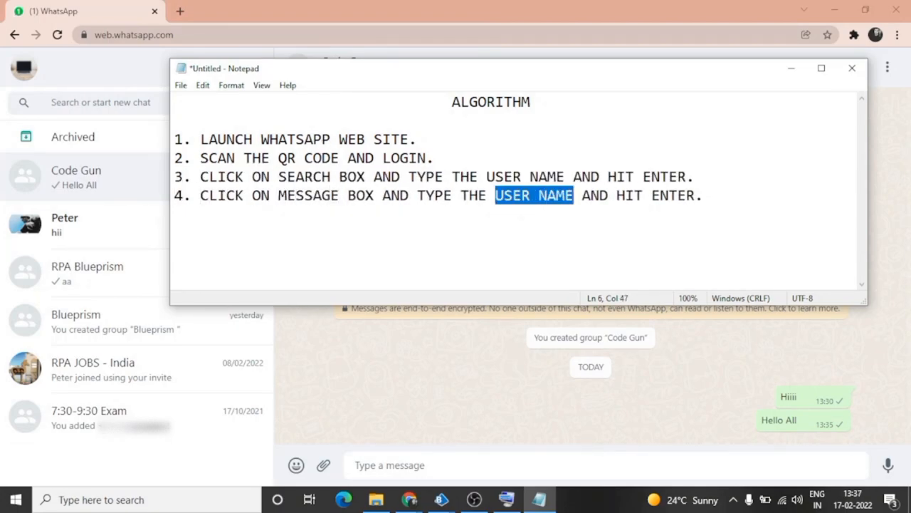
type("BOT WILL PER")
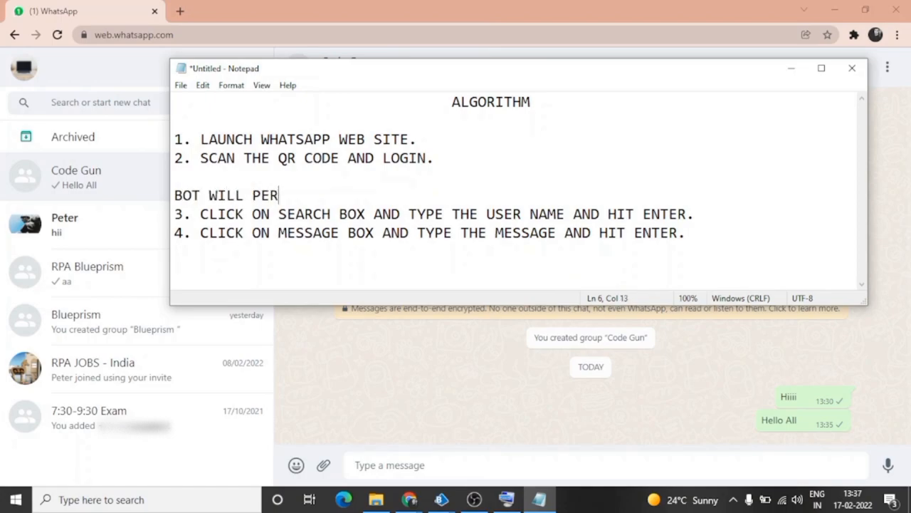
type("FORM BELOW ACTIONS")
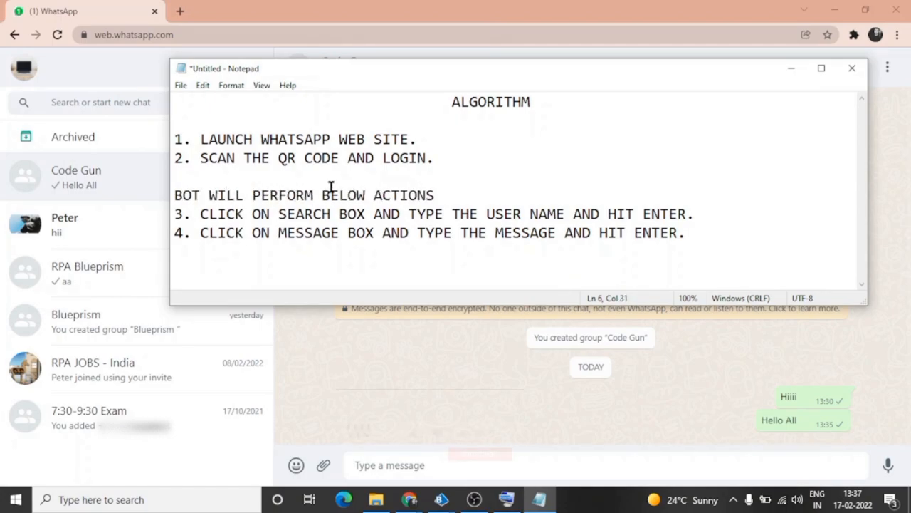
- Highlight the first algorithm step for emphasis, clear it, and minimise the Notepad notes
left_click_drag(202, 214, 478, 214)
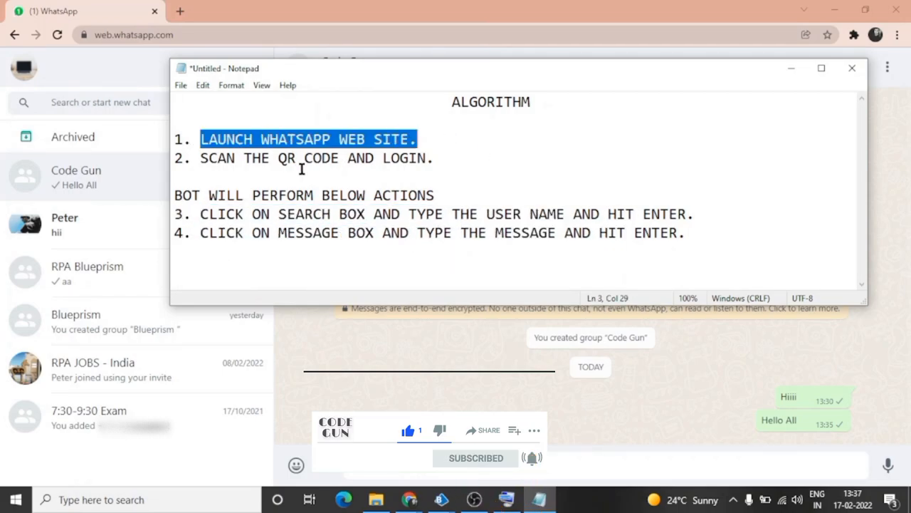
left_click(442, 158)
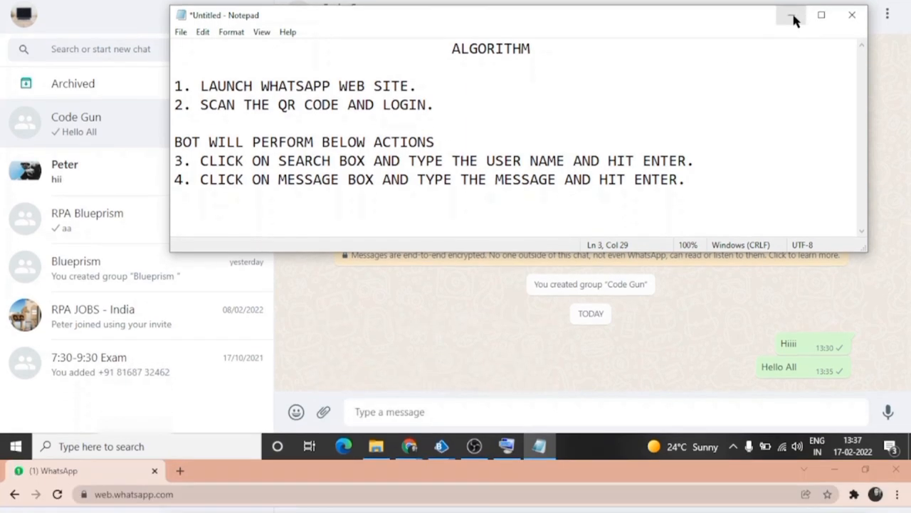
left_click(790, 14)
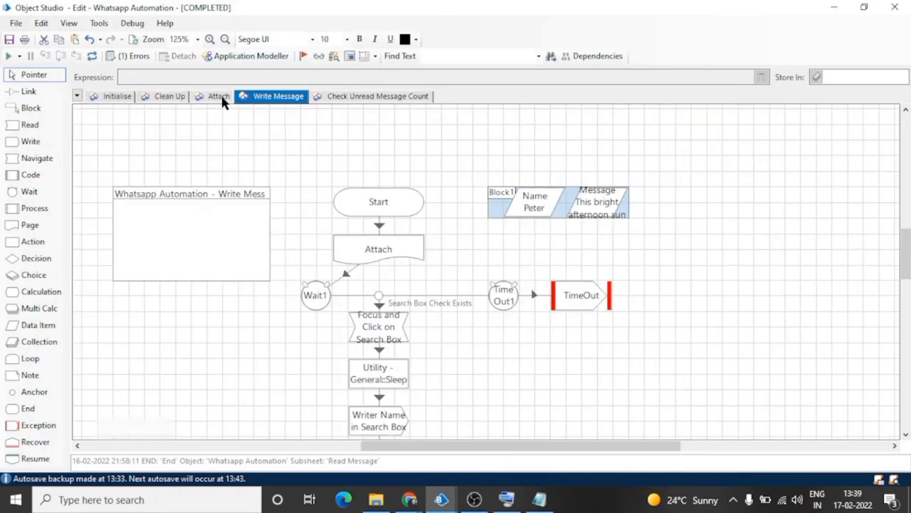
- Bring up Application Modeller for the object and start its application type wizard
left_click(219, 97)
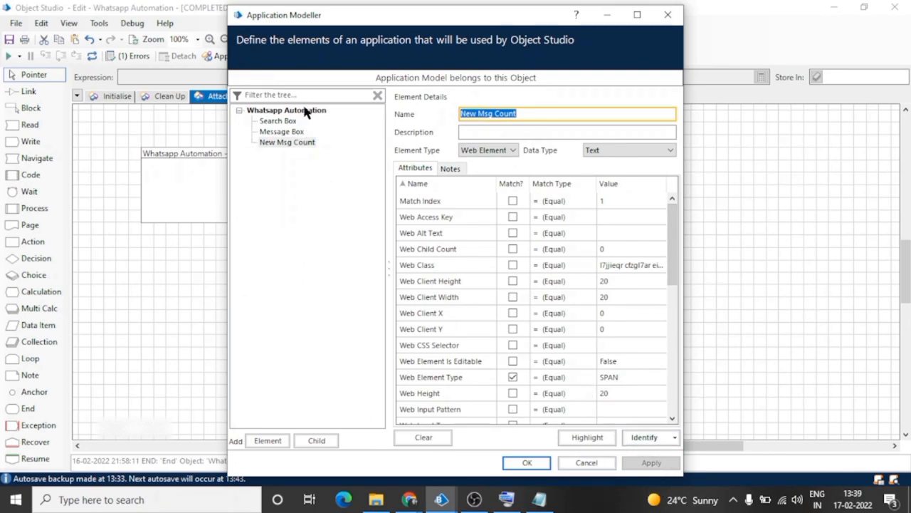
left_click(288, 110)
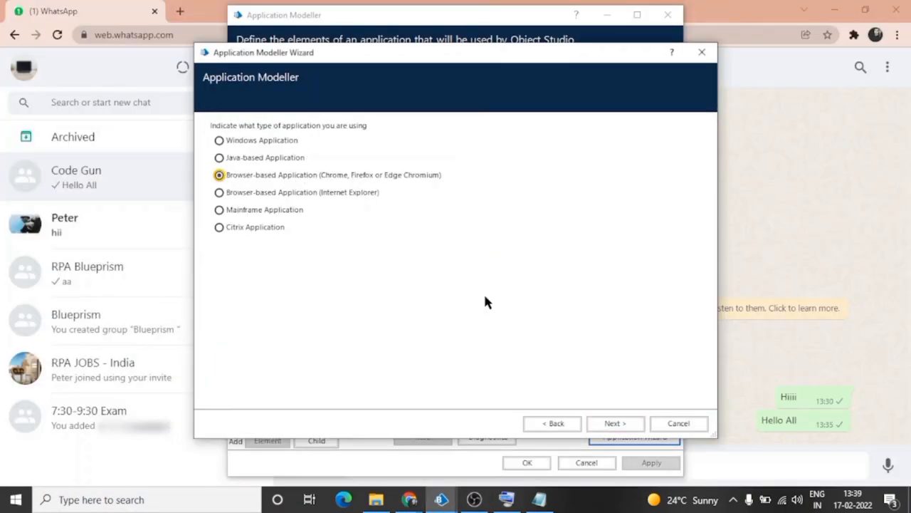
- Run the wizard: already-running browser, *WhatsApp* title, Chrome path, web.whatsapp.com start URL, Finish
left_click(615, 423)
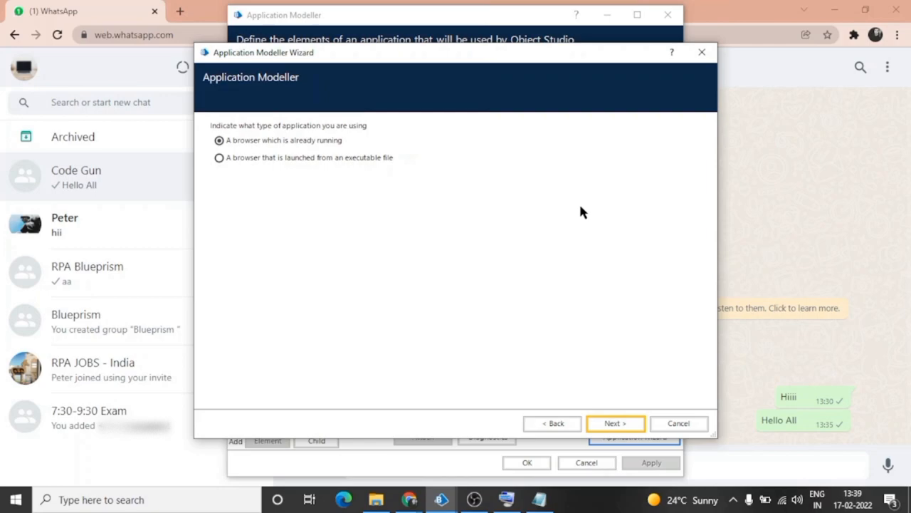
mouse_move(605, 434)
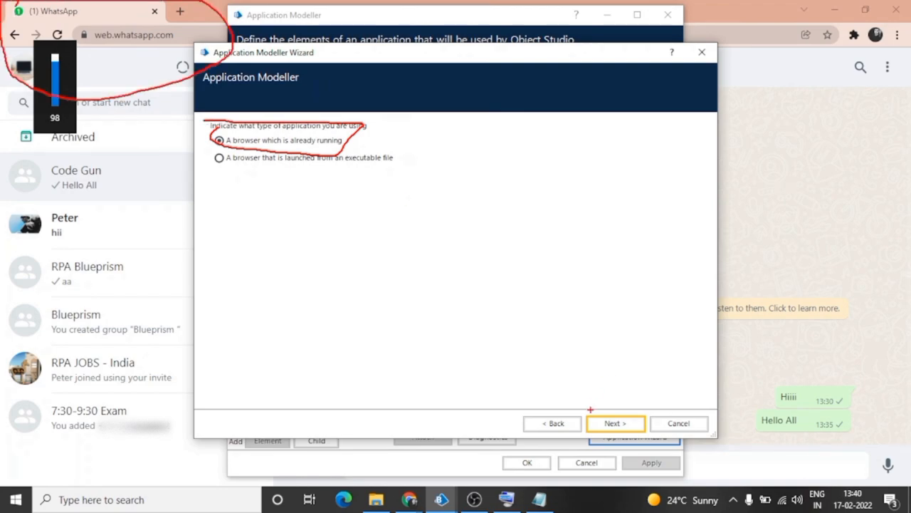
left_click(615, 423)
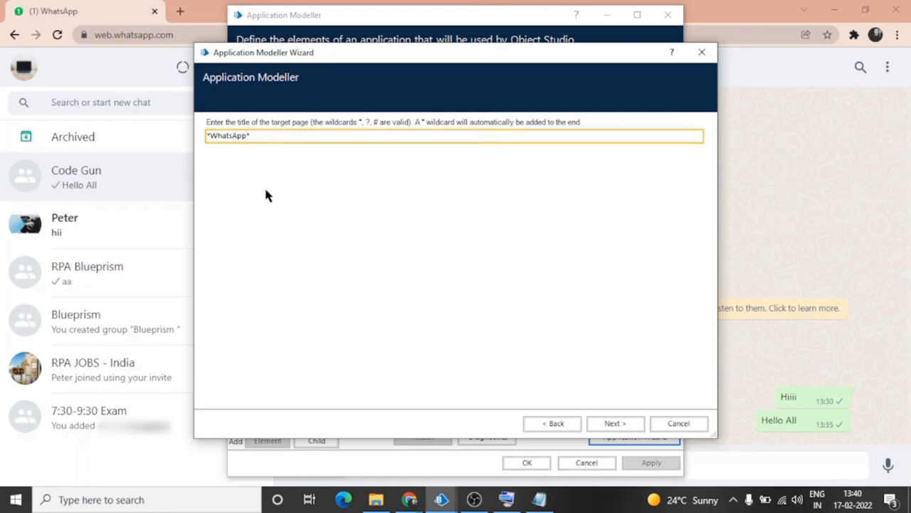
left_click(615, 423)
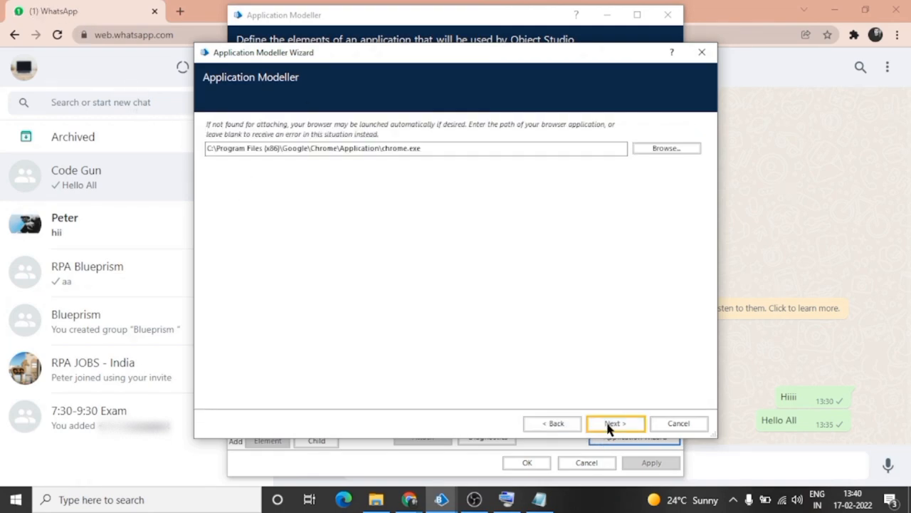
left_click(615, 423)
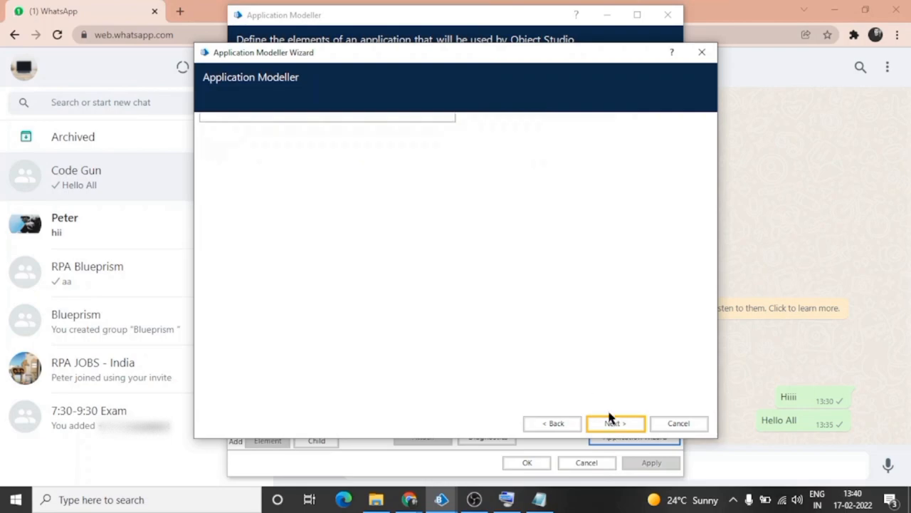
left_click(615, 423)
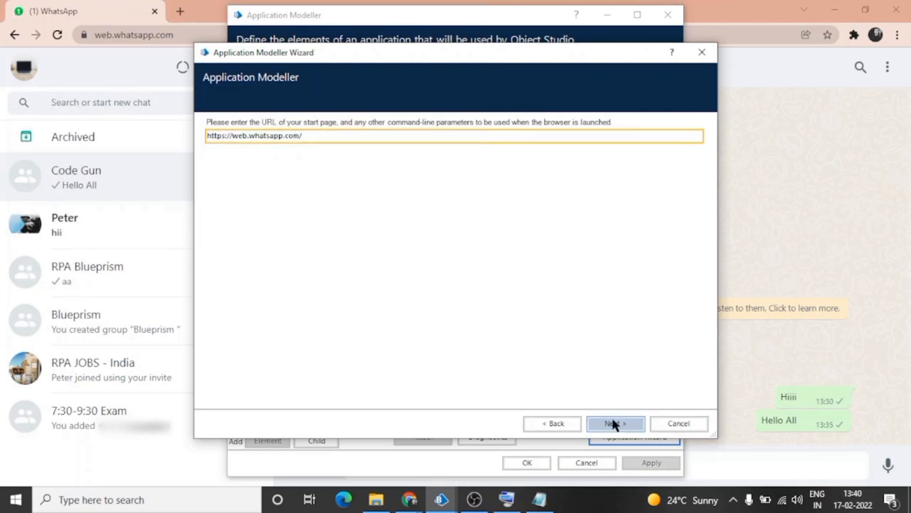
left_click(615, 423)
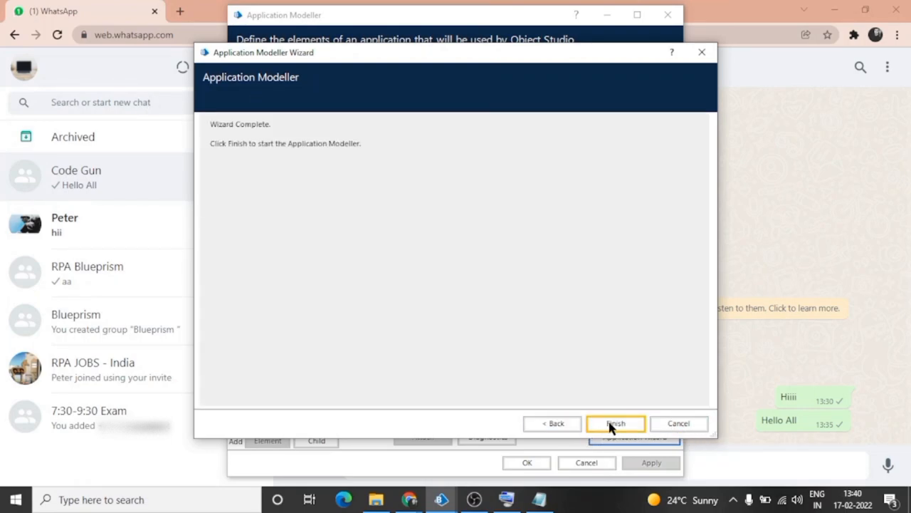
left_click(615, 423)
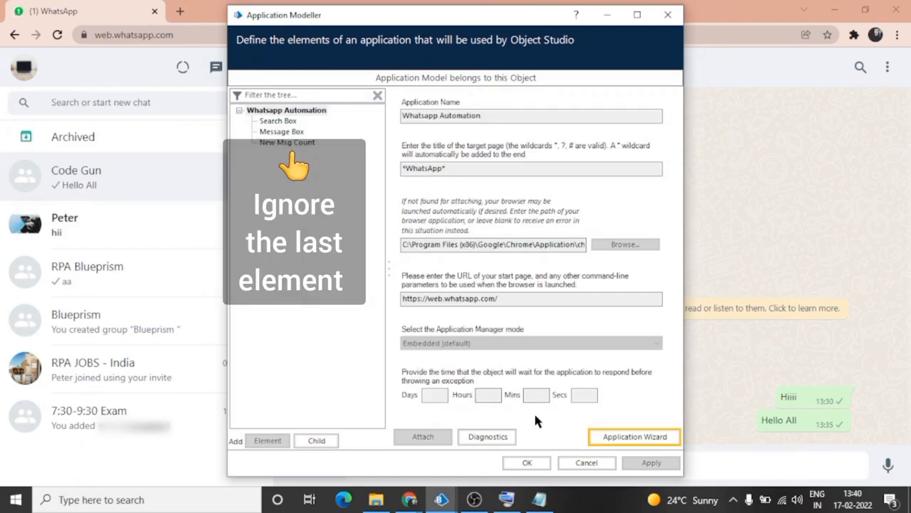
- Review the Search Box and New Msg Count element attributes, then confirm the Application Modeller with OK
left_click(276, 120)
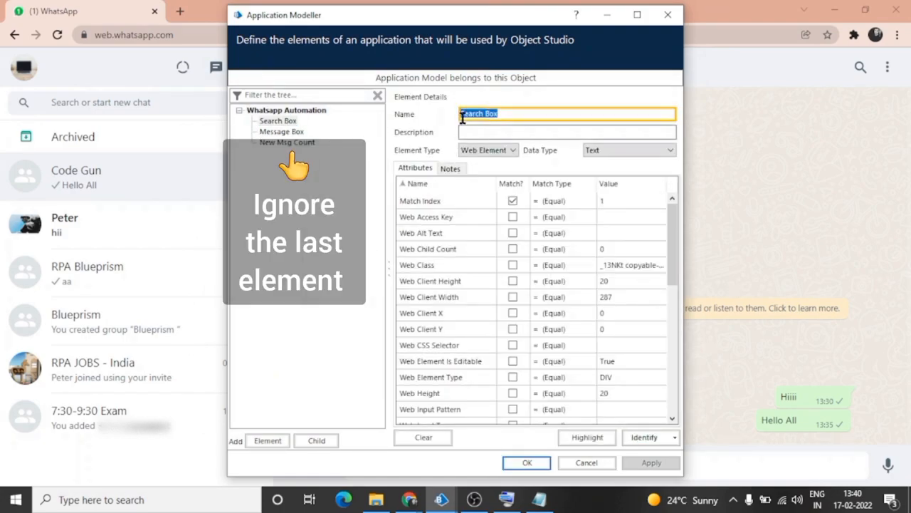
left_click(512, 183)
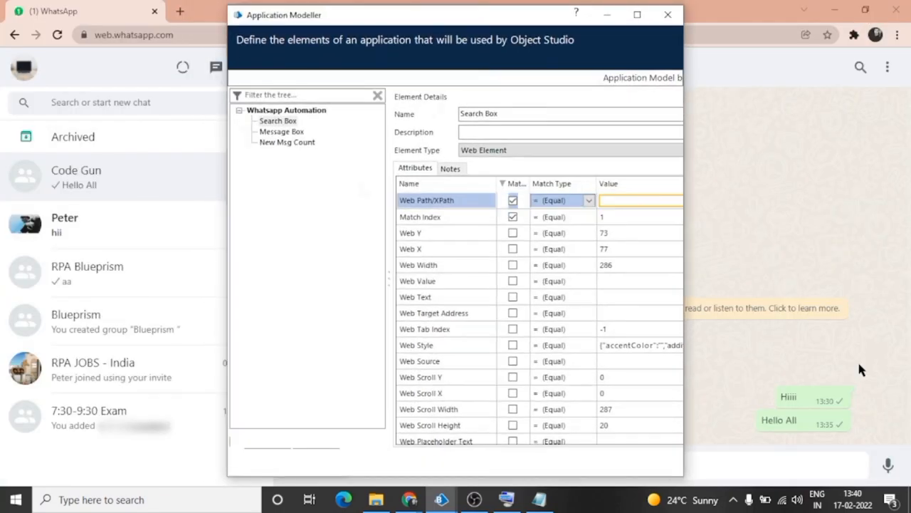
left_click(667, 14)
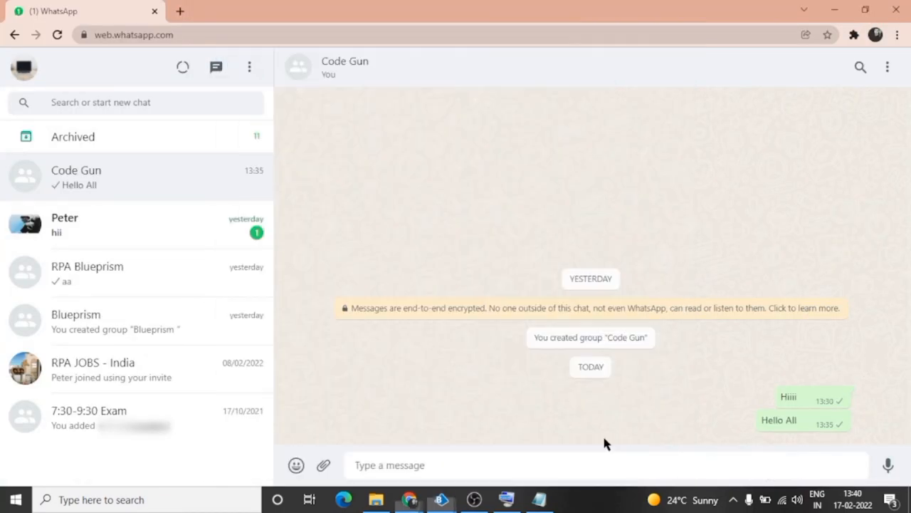
left_click(442, 498)
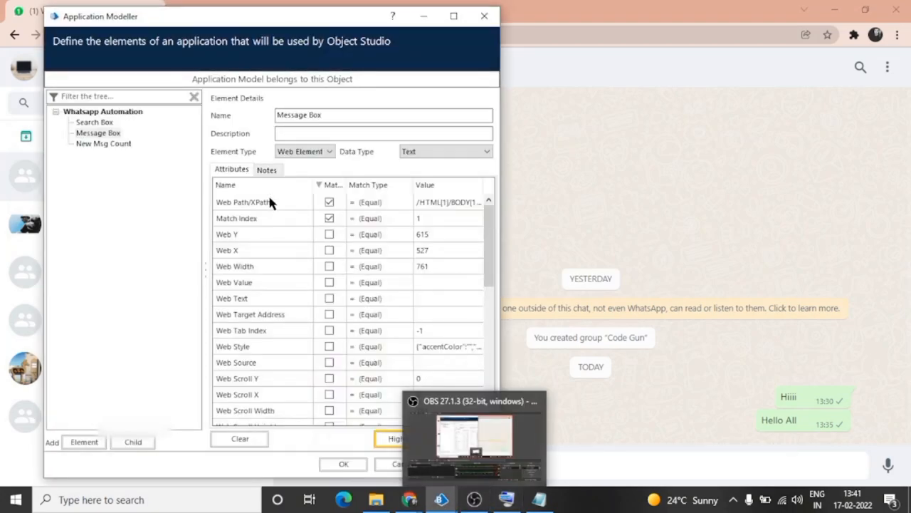
left_click(102, 143)
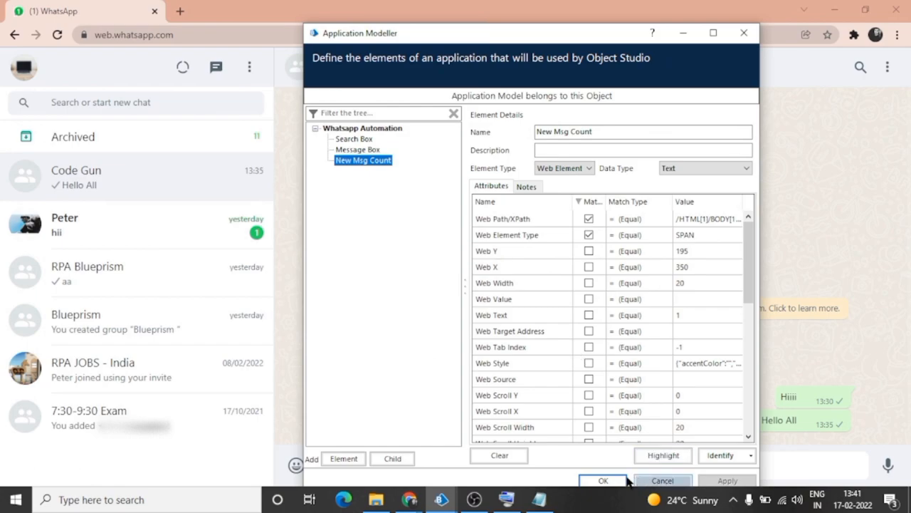
left_click(602, 481)
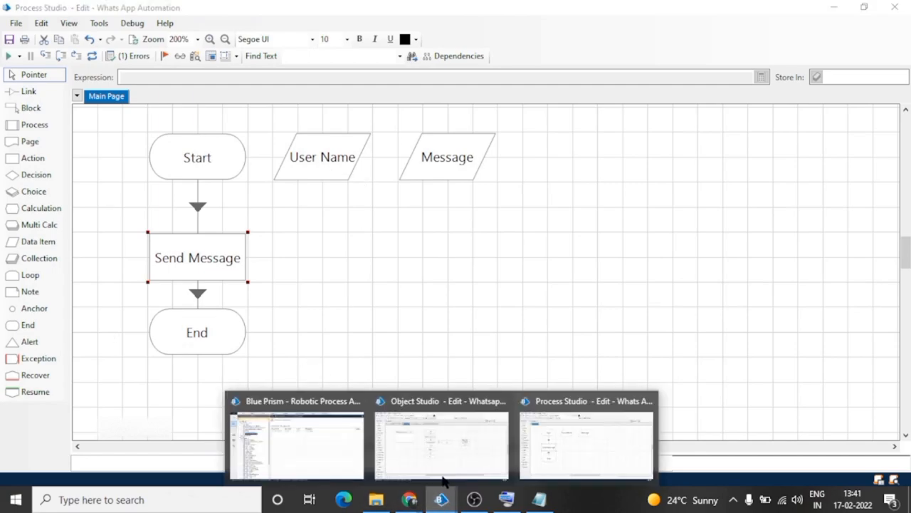
- Switch to the Whatsapp Automation object and show its Write Message page flow
left_click(442, 444)
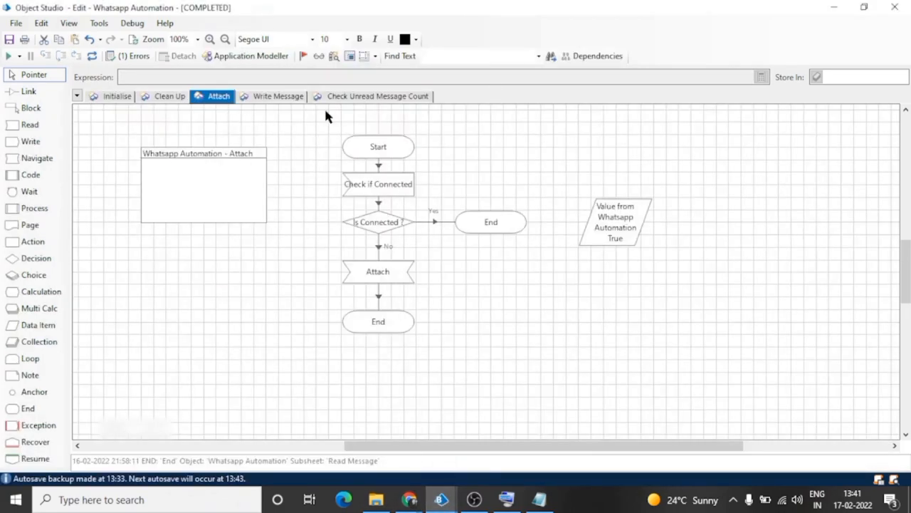
left_click(378, 222)
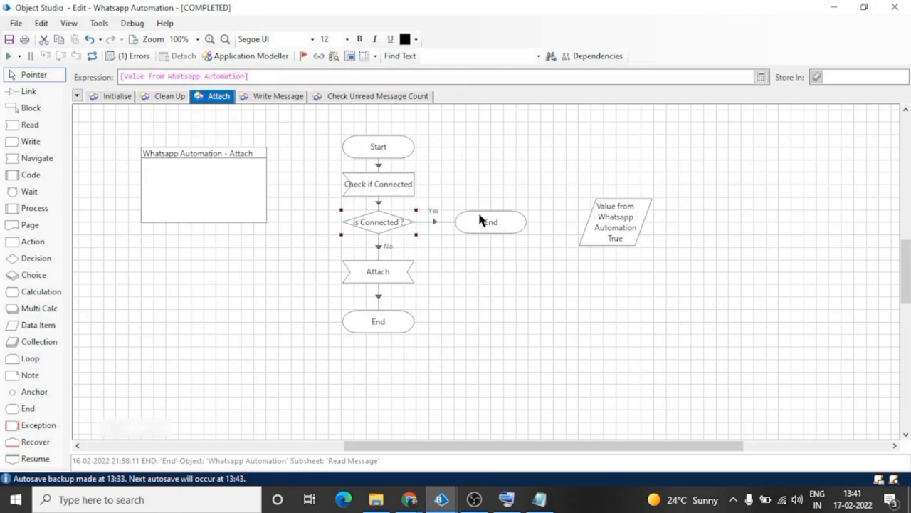
left_click(277, 97)
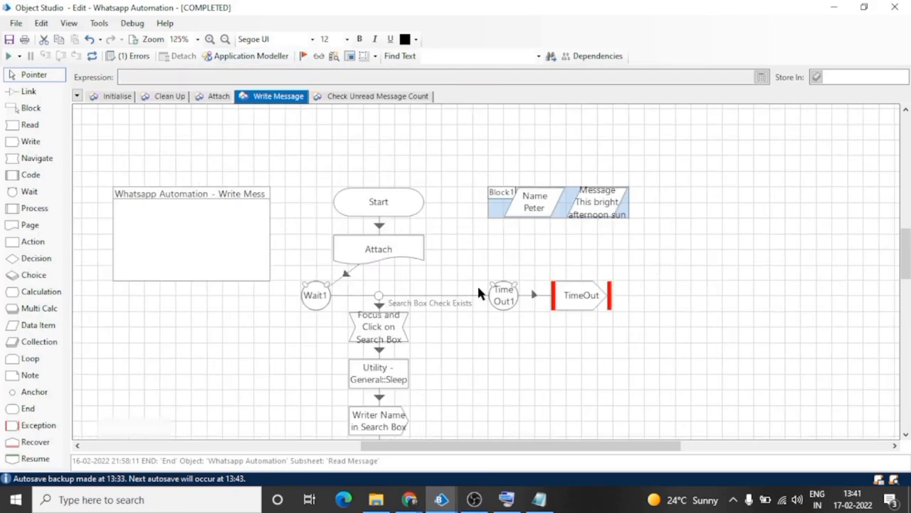
scroll("down", 3)
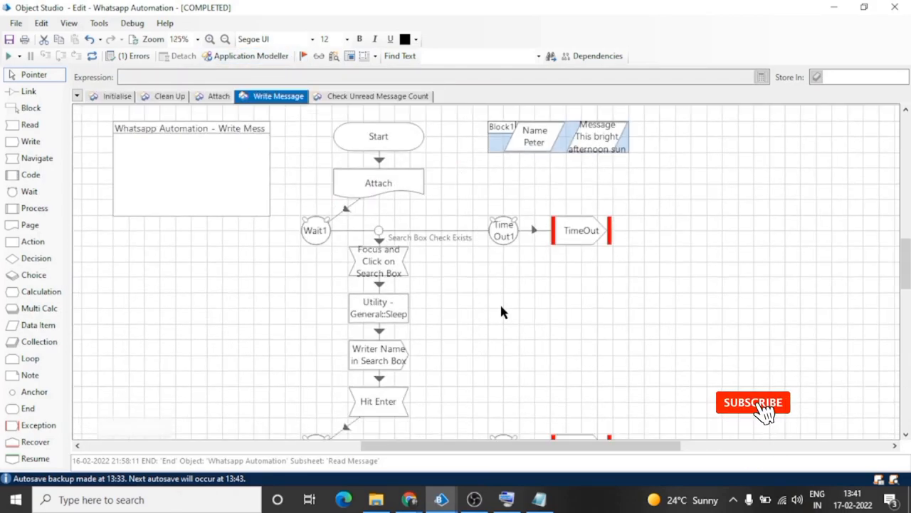
left_click(379, 137)
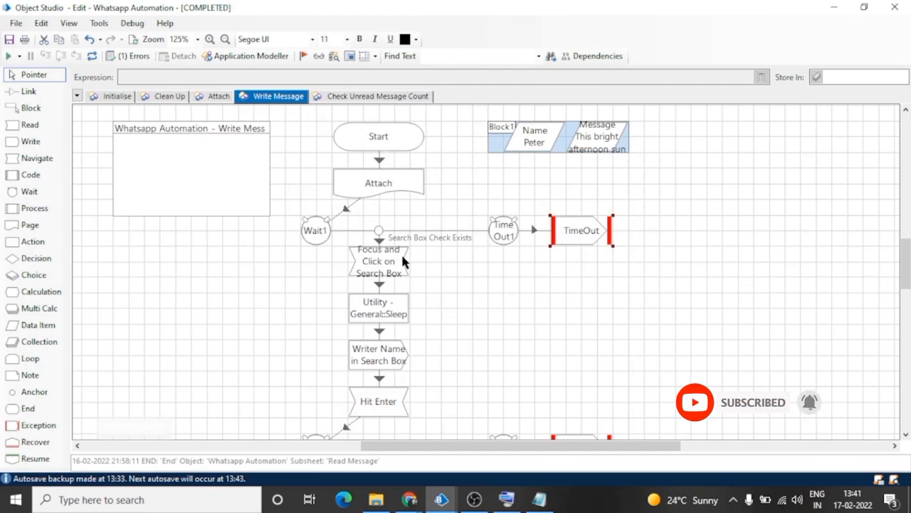
- Walk through the Attach, Wait1 and Focus and Click on Search Box stages, viewing the last one's properties
left_click(379, 182)
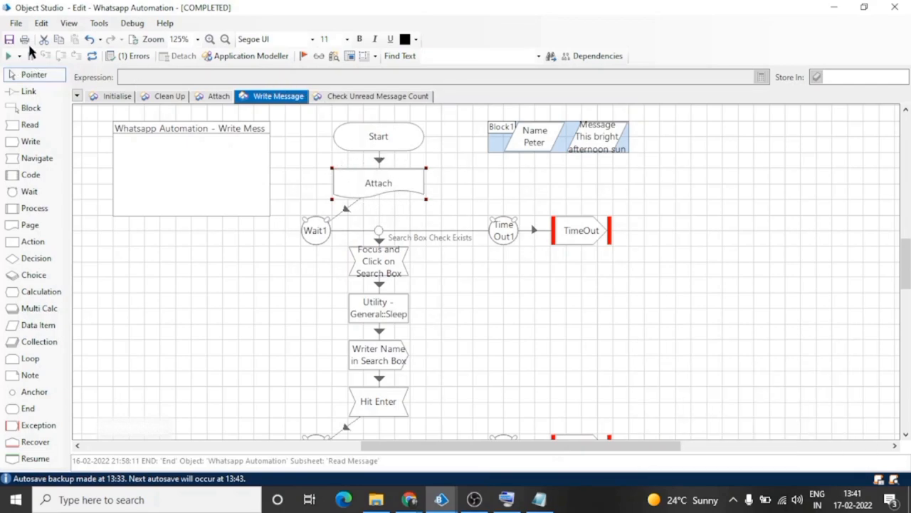
mouse_move(326, 242)
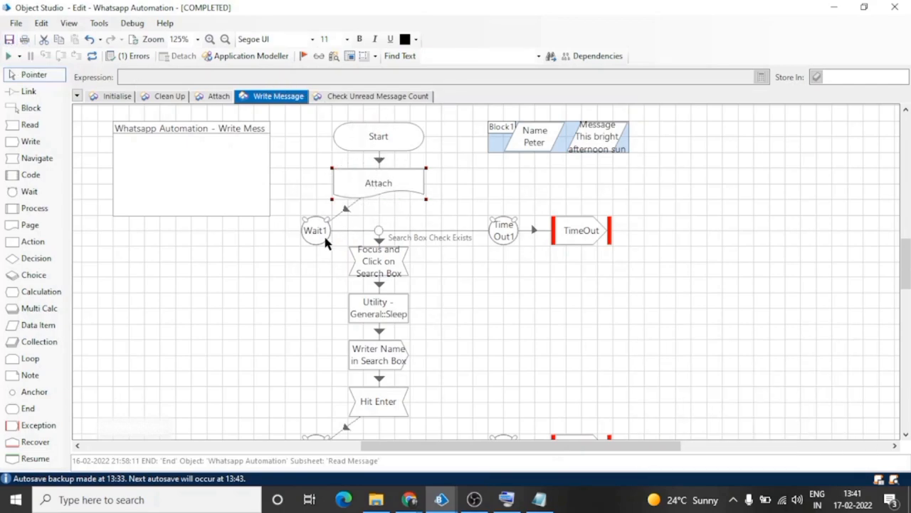
left_click(316, 231)
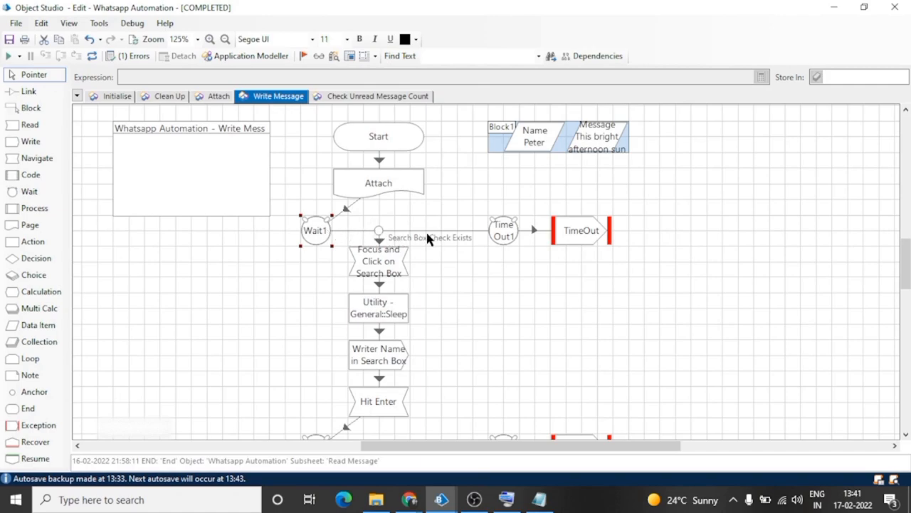
left_click(379, 261)
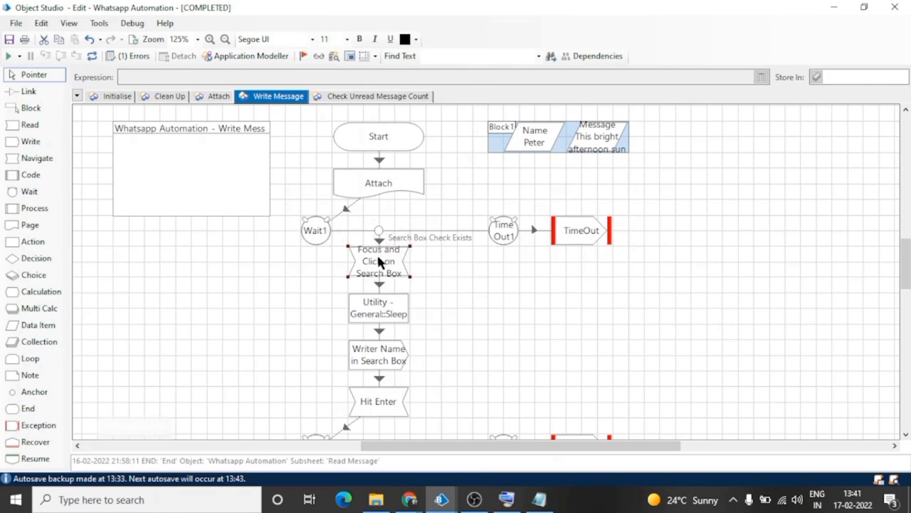
double_click(378, 261)
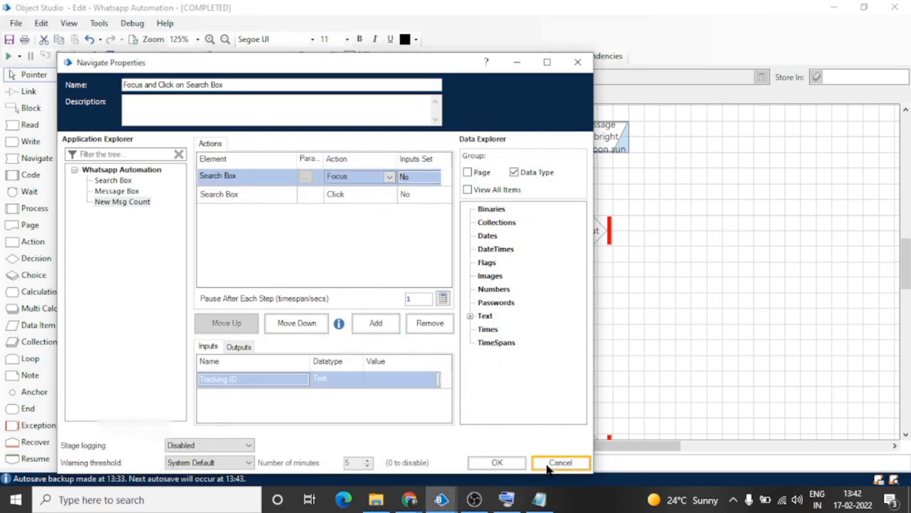
- Check the sleep and Writer Name in Search Box stages, then view the Start stage's input properties
left_click(561, 461)
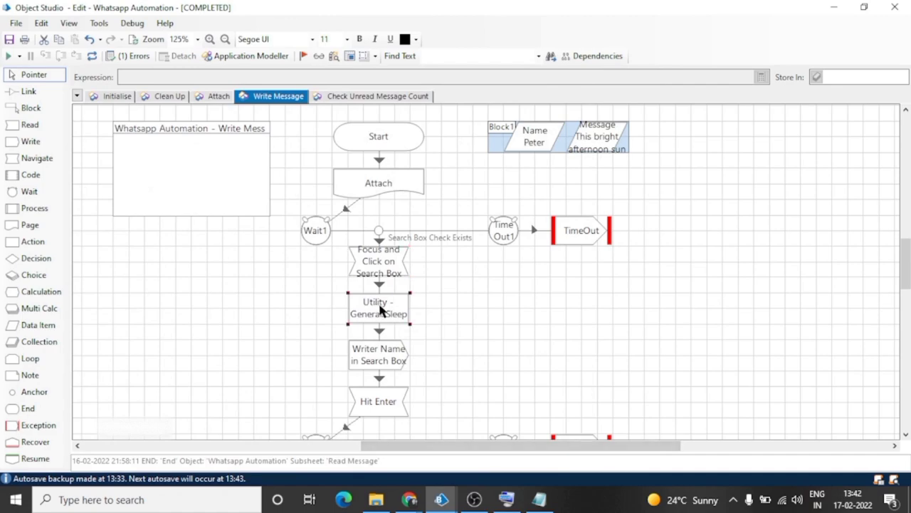
double_click(379, 308)
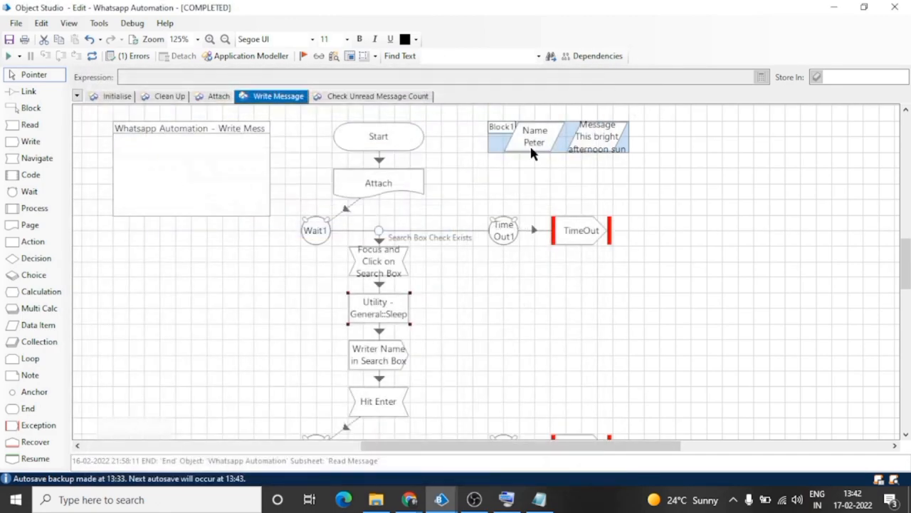
scroll("down", 3)
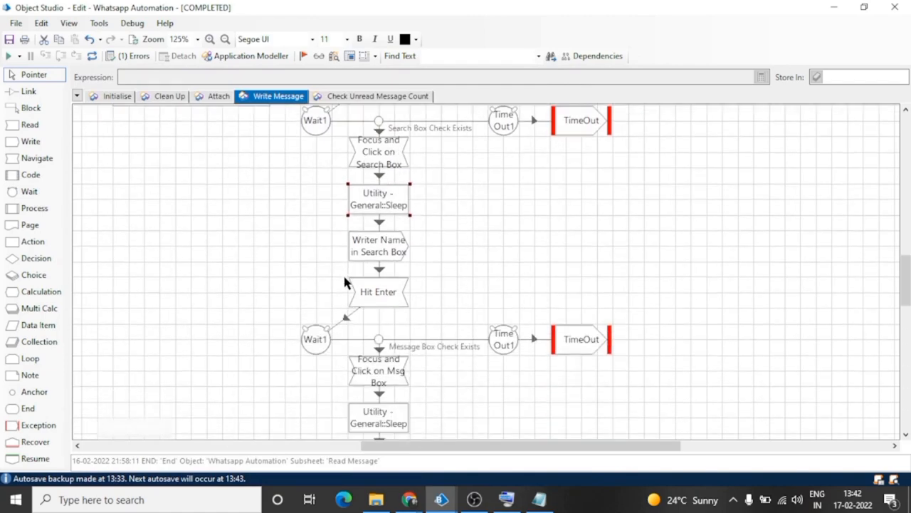
mouse_move(390, 226)
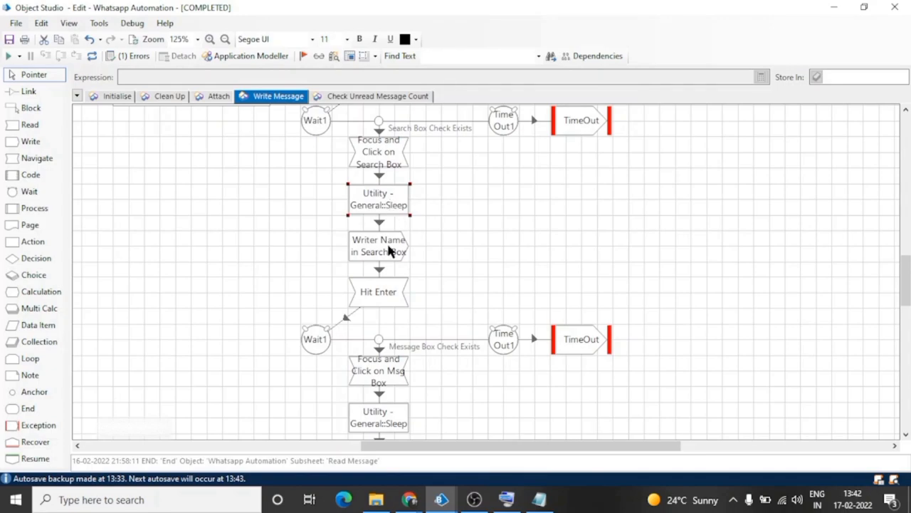
left_click(379, 290)
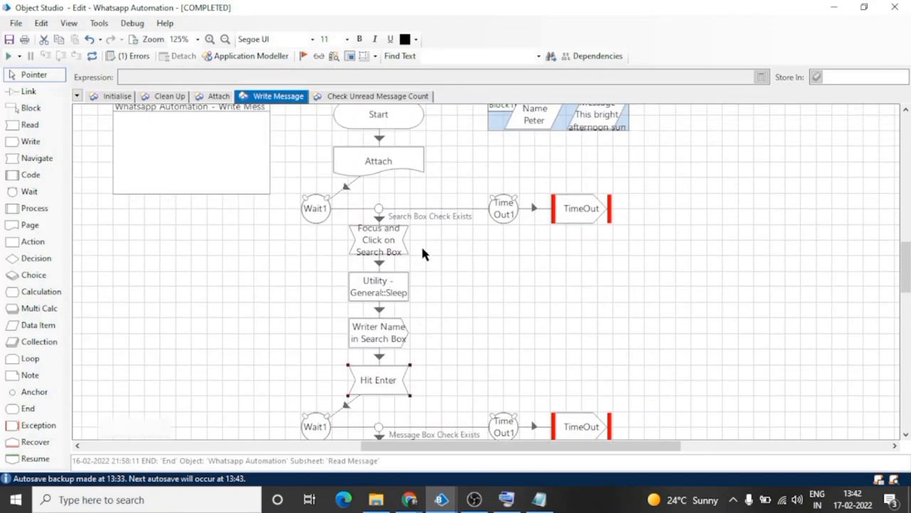
double_click(379, 114)
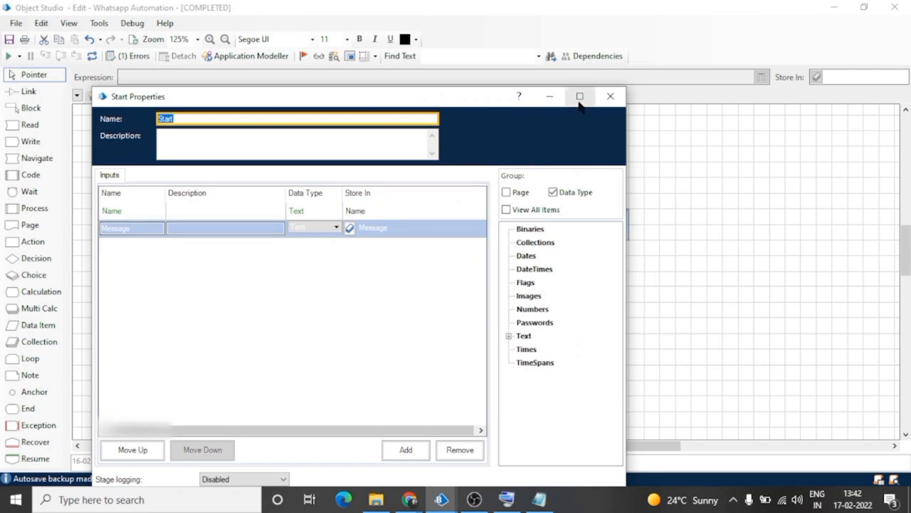
- Dismiss the Start properties and follow the Write Message flow down to its End stage
left_click(609, 95)
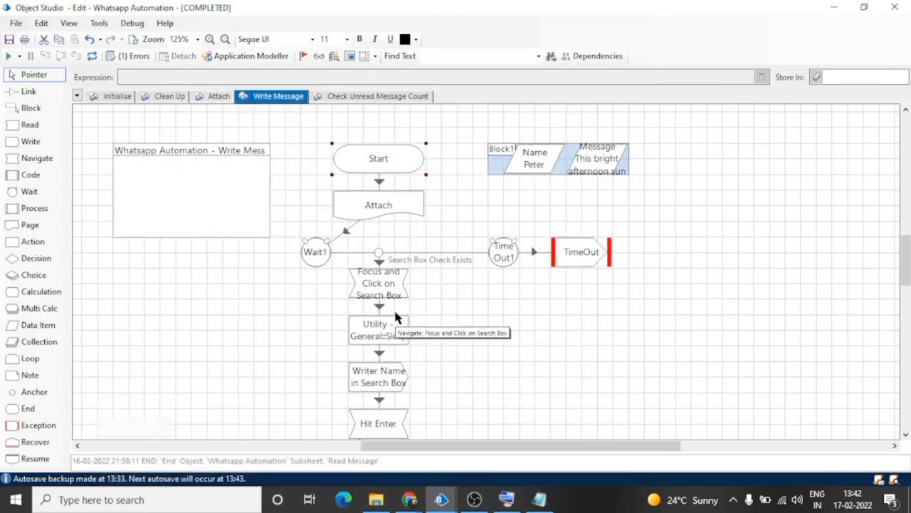
scroll("down", 3)
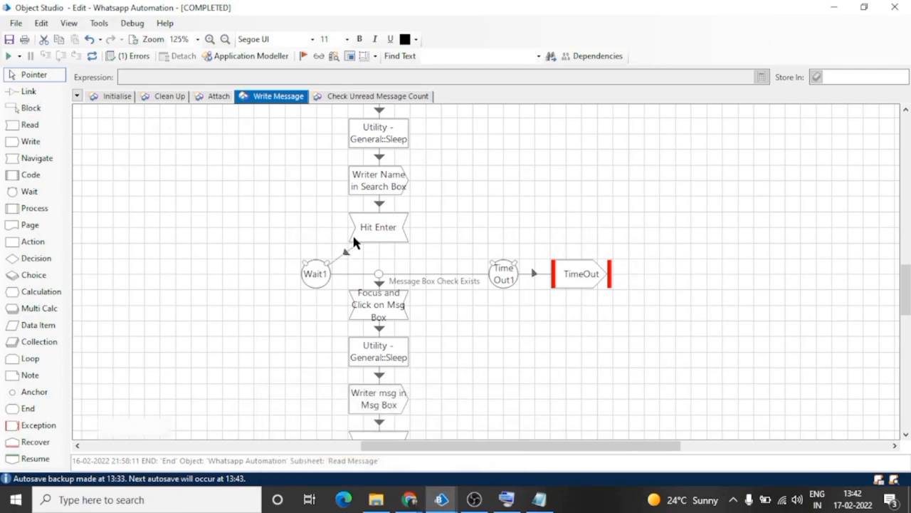
mouse_move(538, 278)
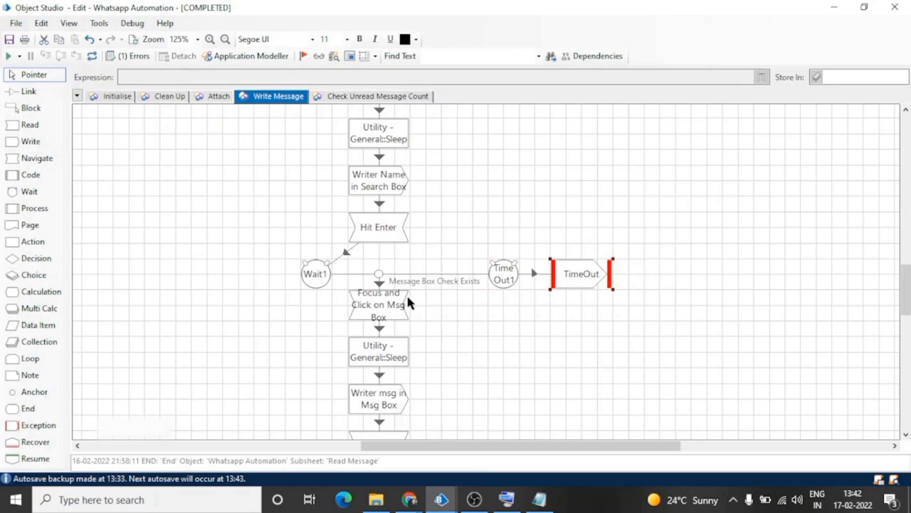
scroll("down", 3)
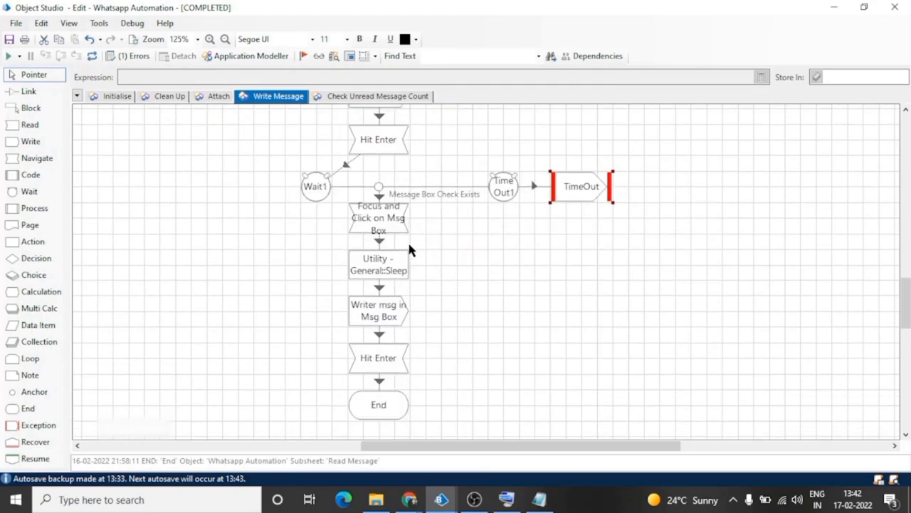
left_click(379, 263)
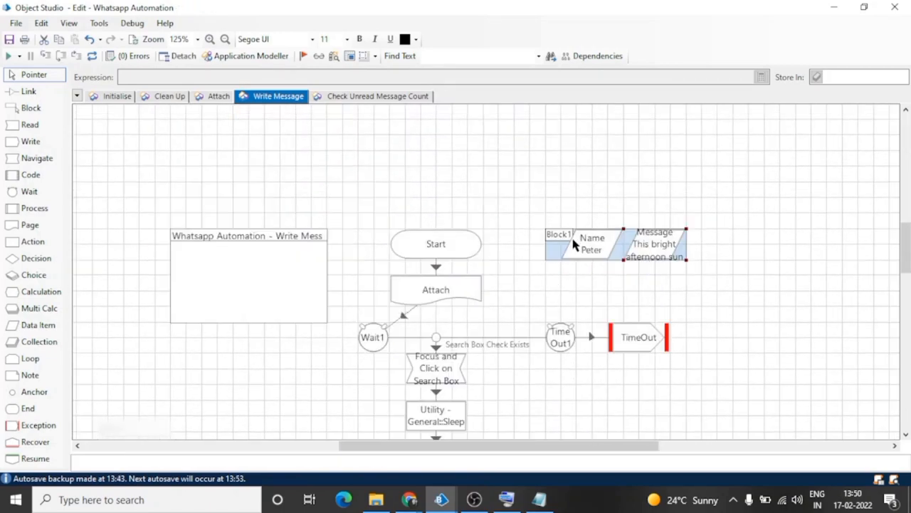
mouse_move(440, 498)
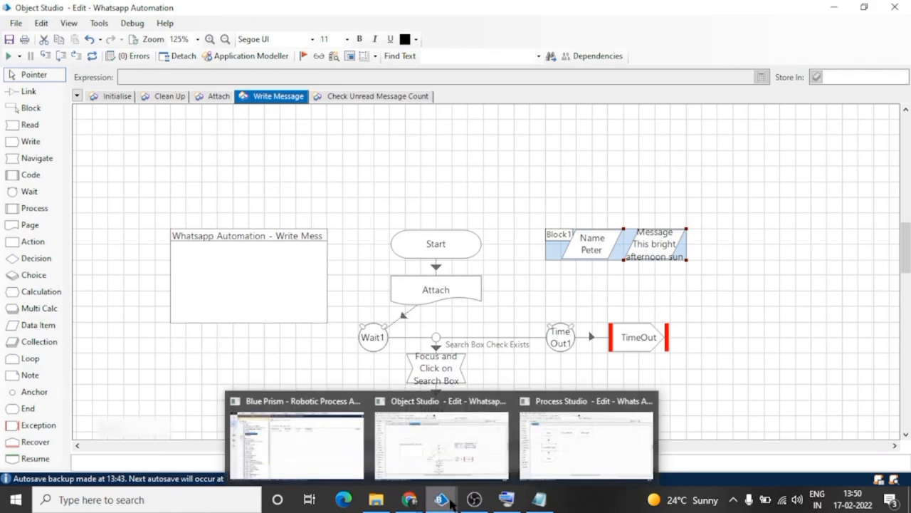
- Point the Send Message stage at Whatsapp Automation's Write Message action and begin filling its Name input
left_click(585, 442)
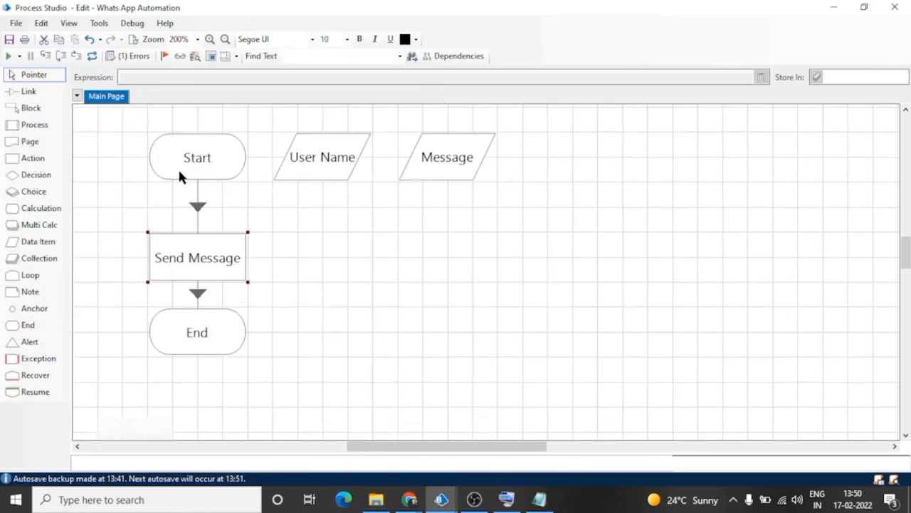
mouse_move(214, 278)
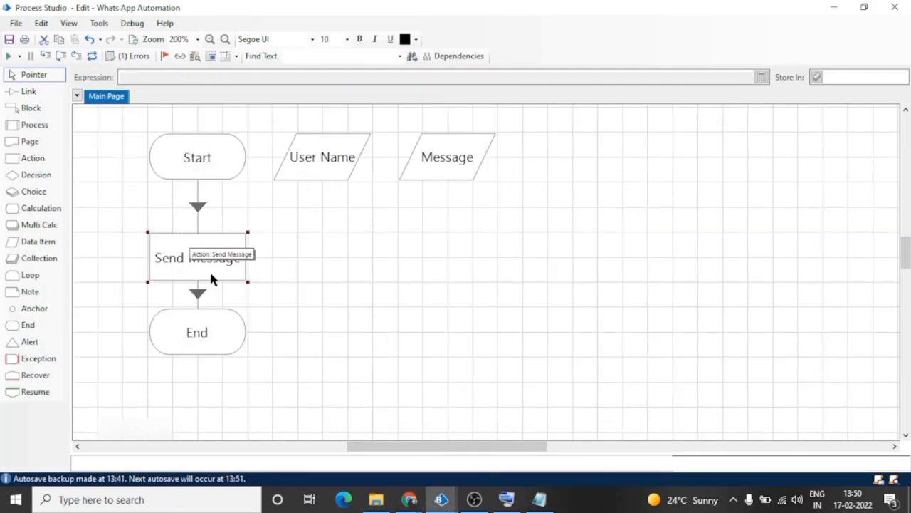
double_click(196, 258)
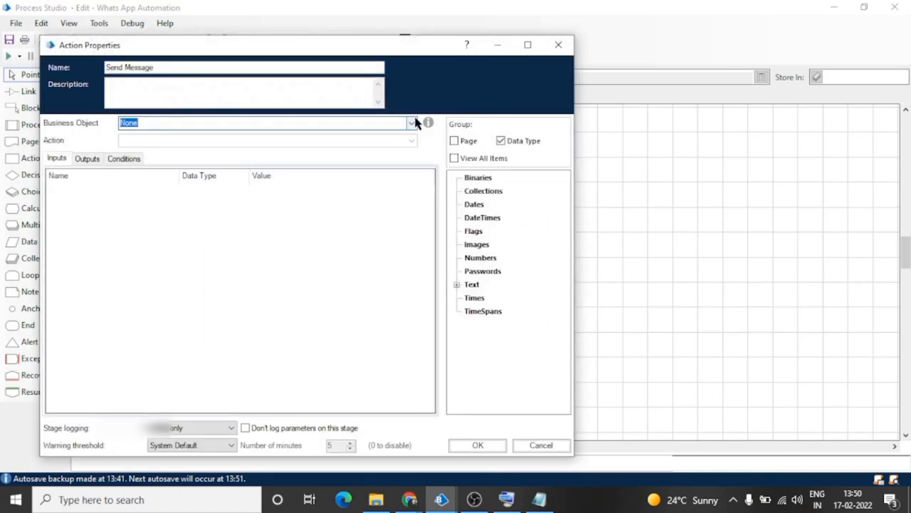
left_click(411, 122)
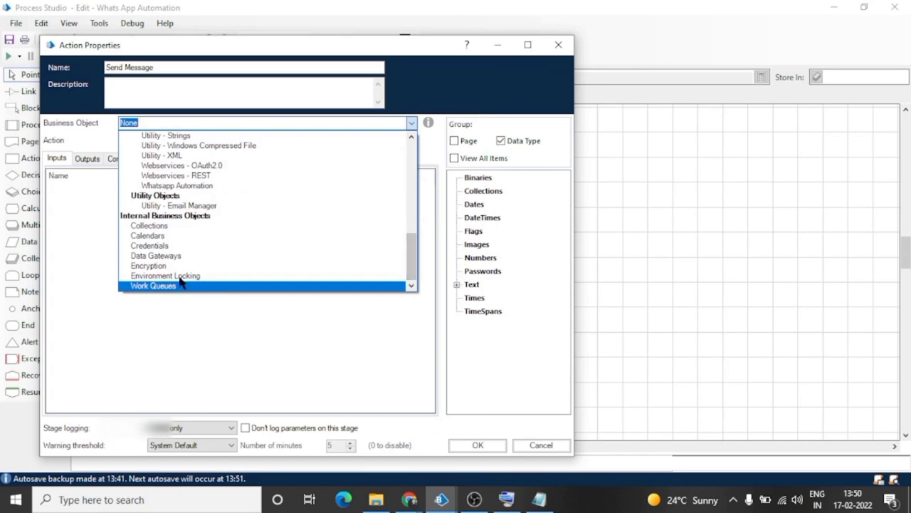
left_click(176, 185)
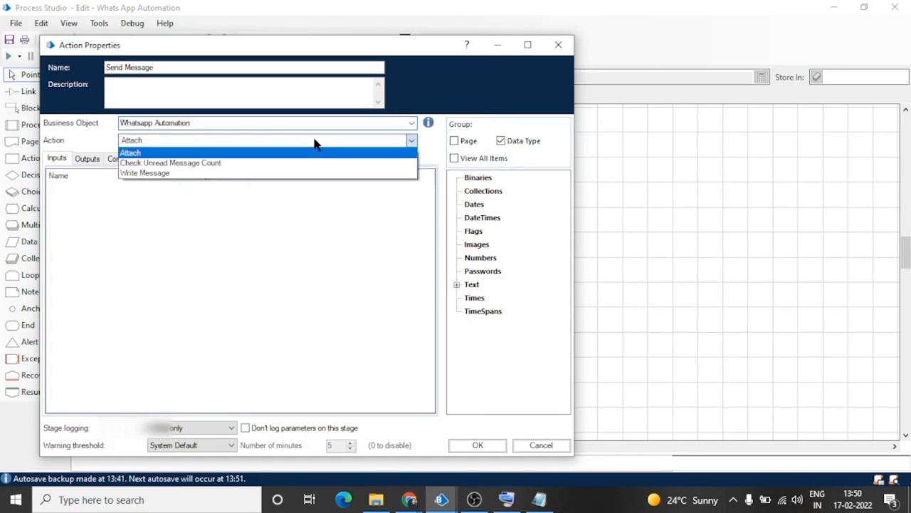
left_click(145, 174)
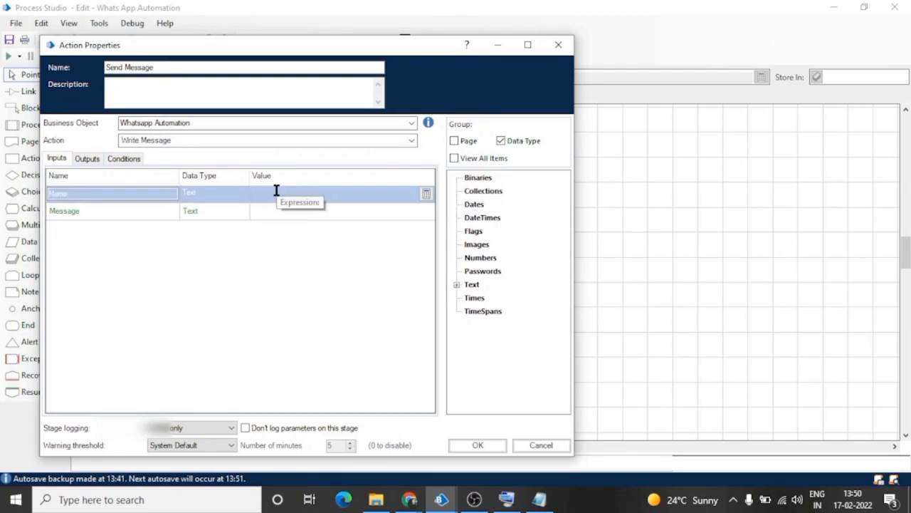
left_click(477, 444)
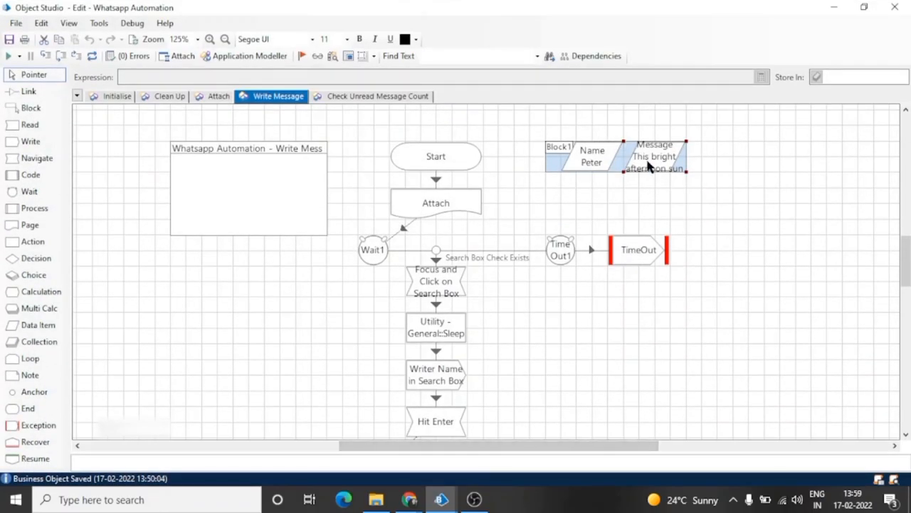
- Give Message a multi-line initial value of lyrics beginning "Ooh ooh, ooh ooh" via Multiline Edit
double_click(653, 156)
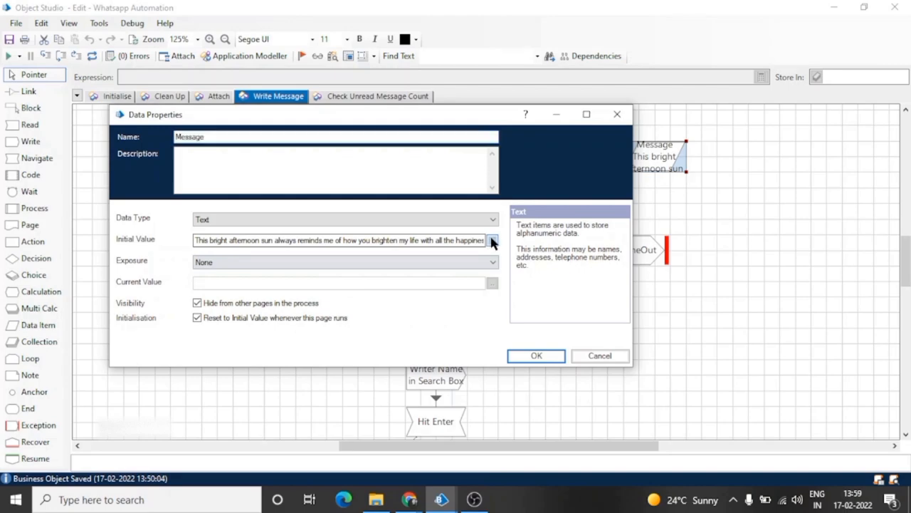
left_click(493, 239)
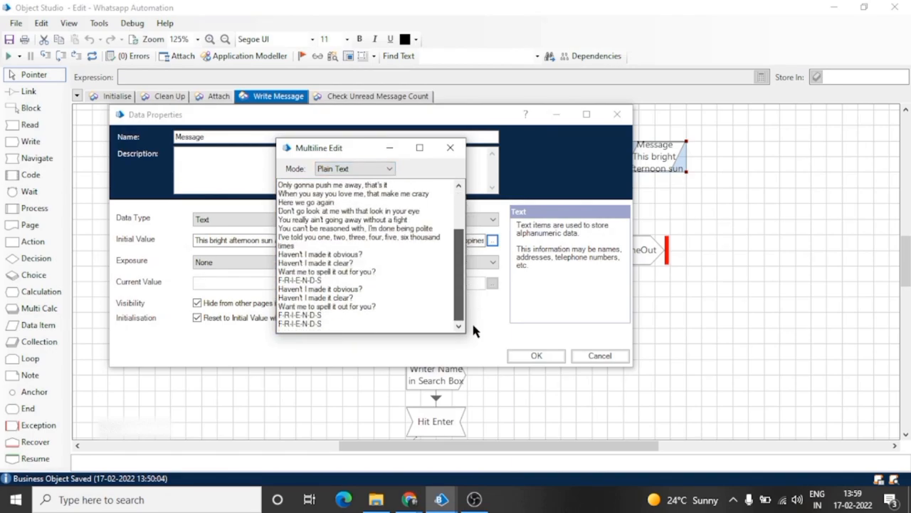
left_click(450, 147)
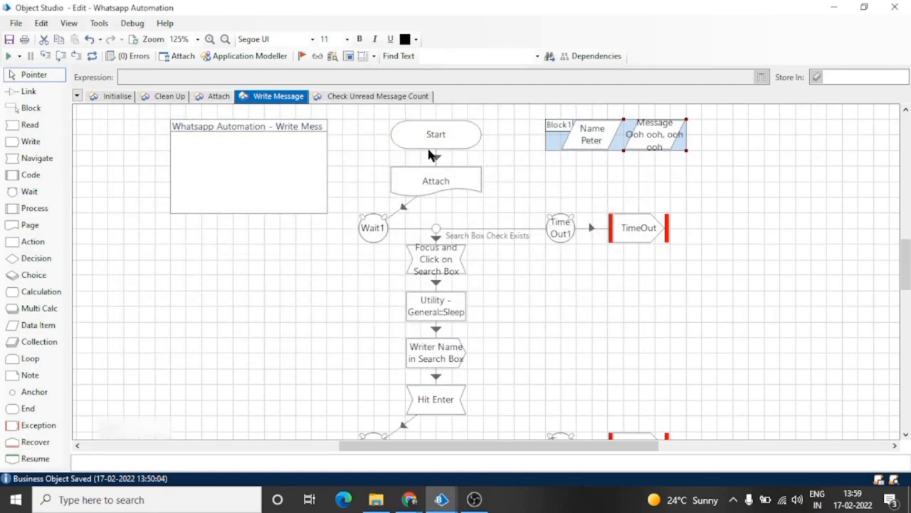
mouse_move(12, 56)
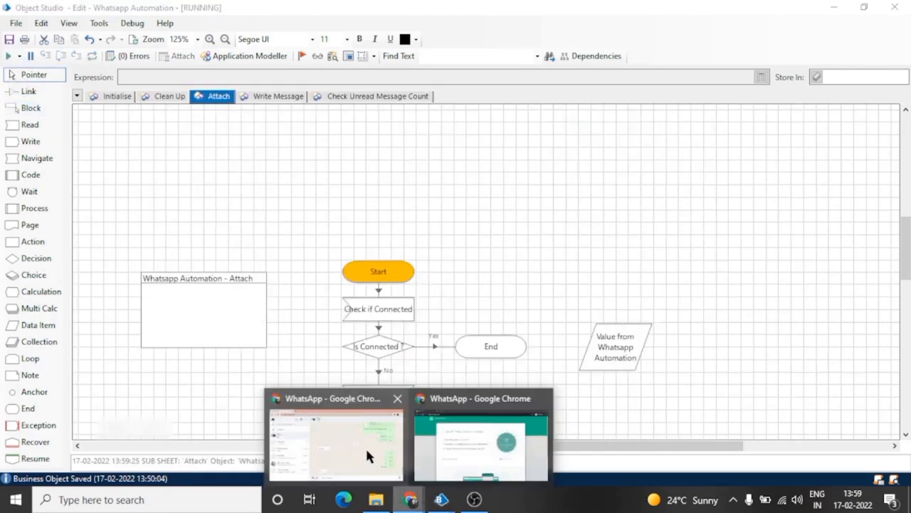
- Watch Peter's WhatsApp Web chat receive the lyrics line by line, including "You say you love me, I say you cr..."
left_click(334, 442)
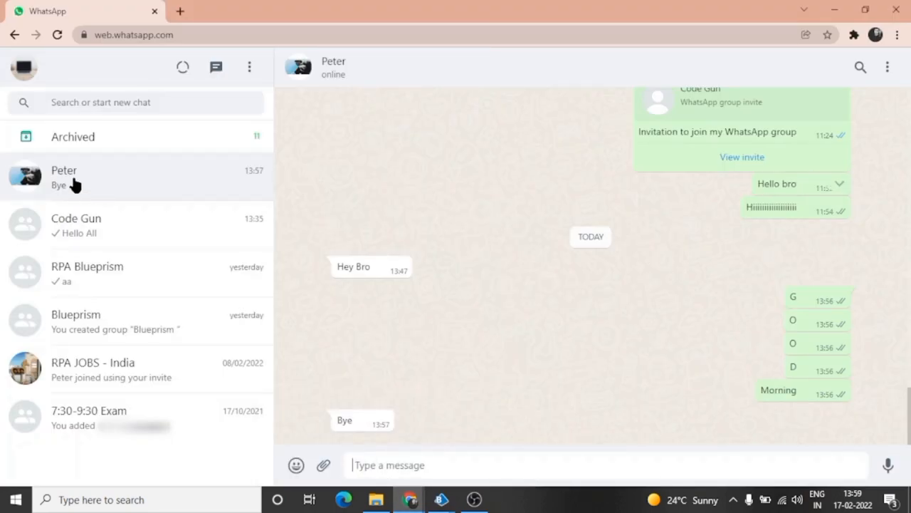
left_click(77, 225)
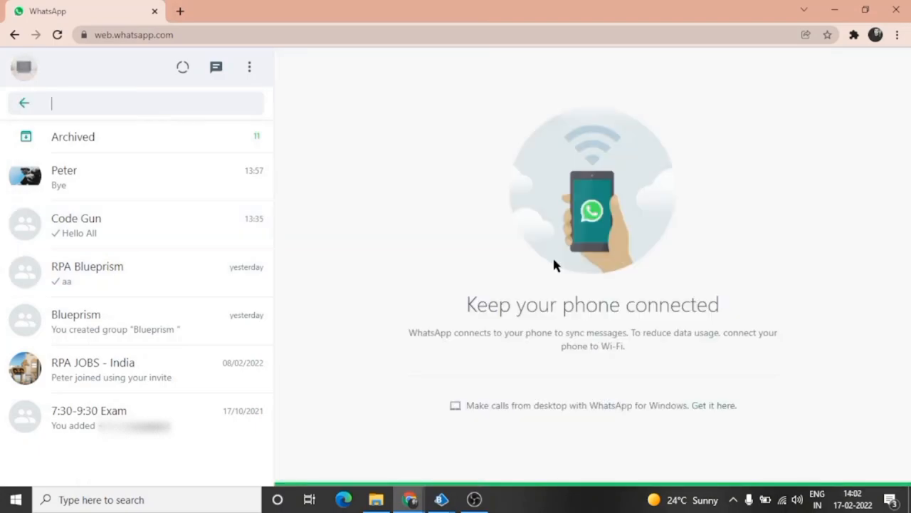
type("Peter")
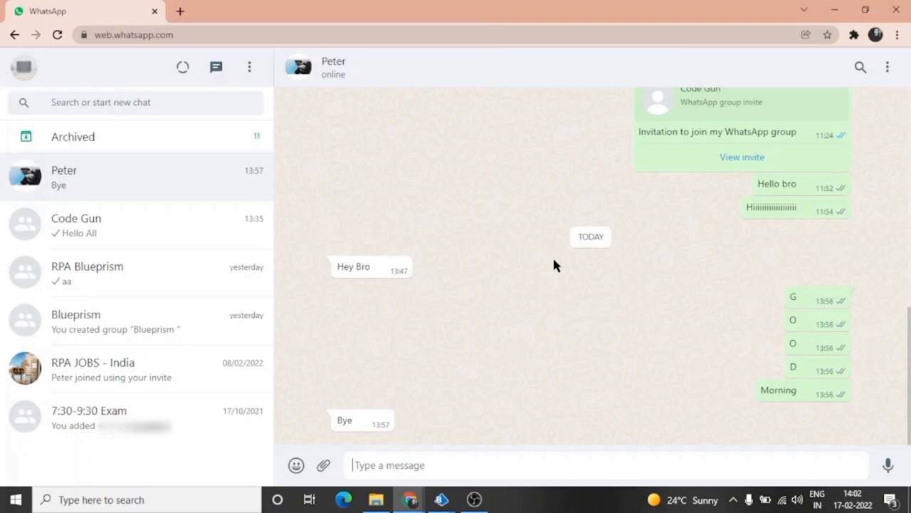
type("You say you love me, I say you cr")
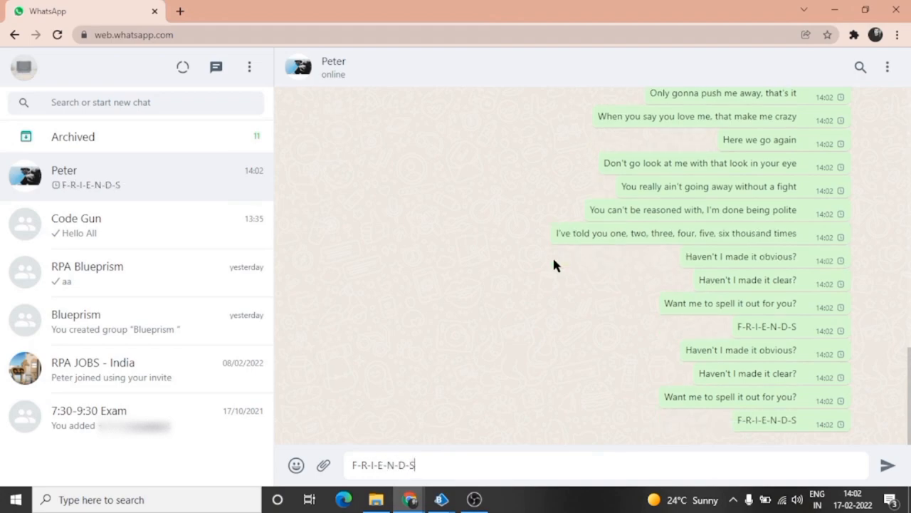
left_click(888, 464)
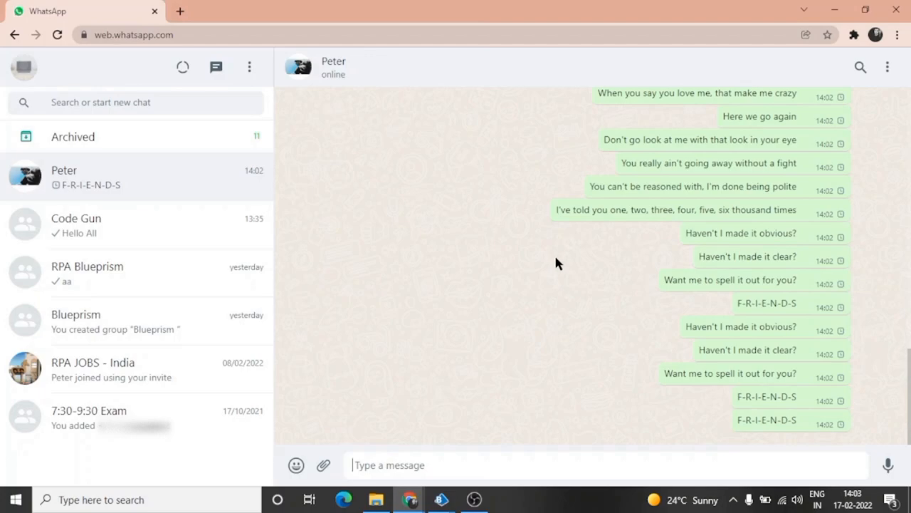
scroll("up", 3)
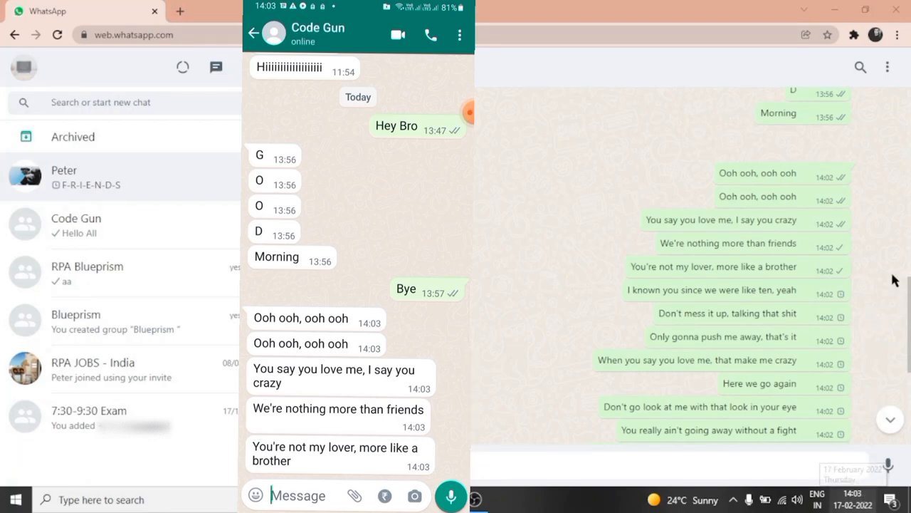
mouse_move(897, 273)
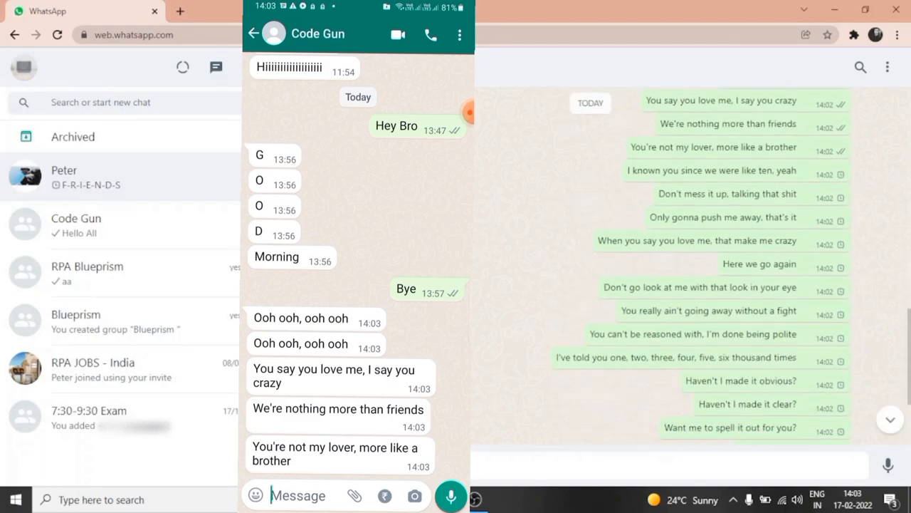
scroll("down", 3)
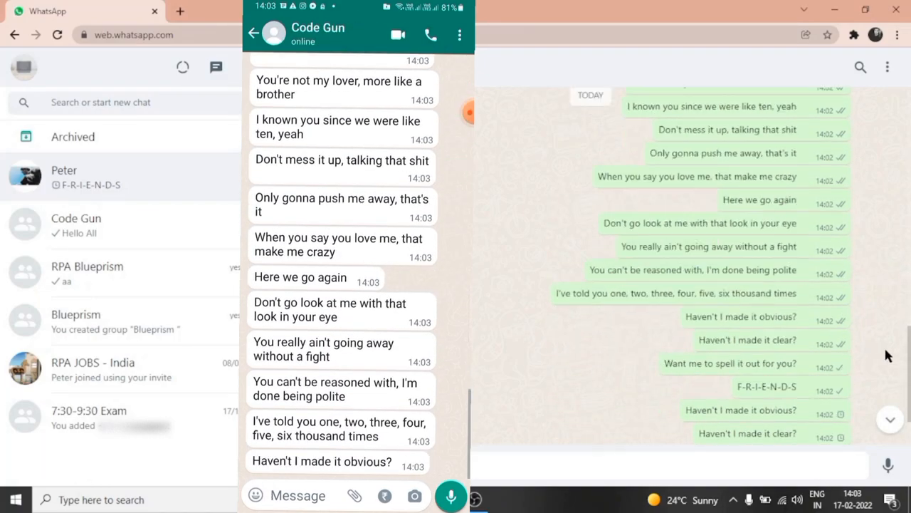
scroll("down", 3)
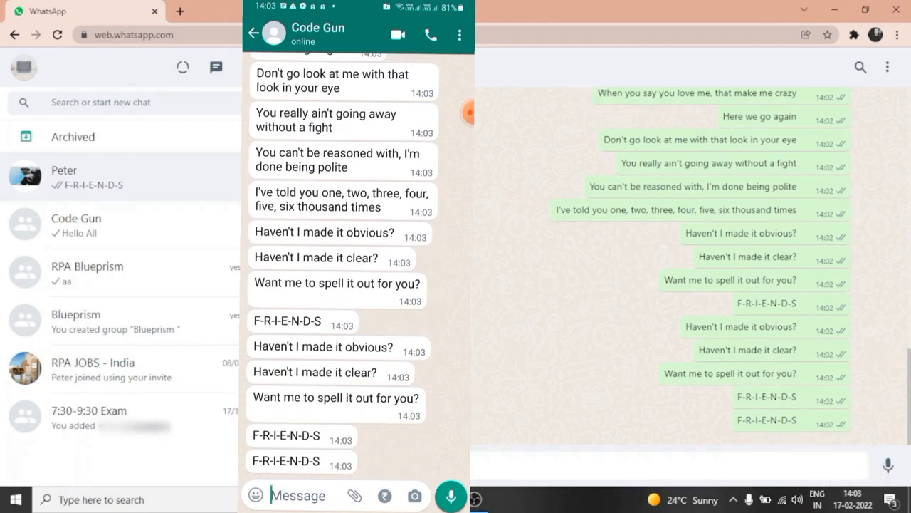
scroll("up", 3)
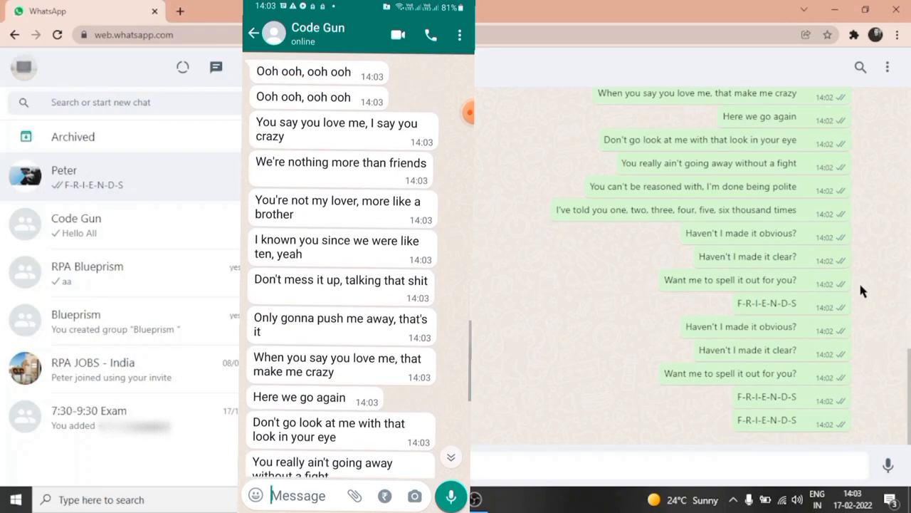
scroll("up", 3)
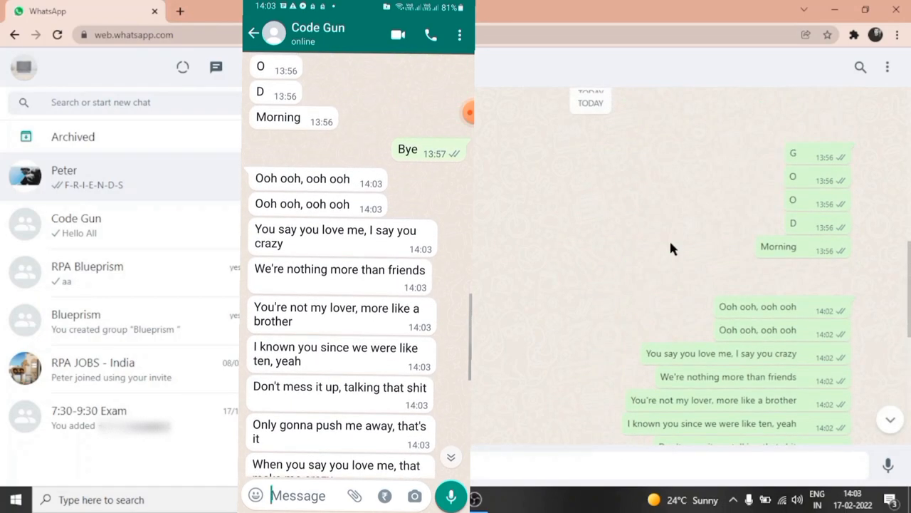
scroll("down", 3)
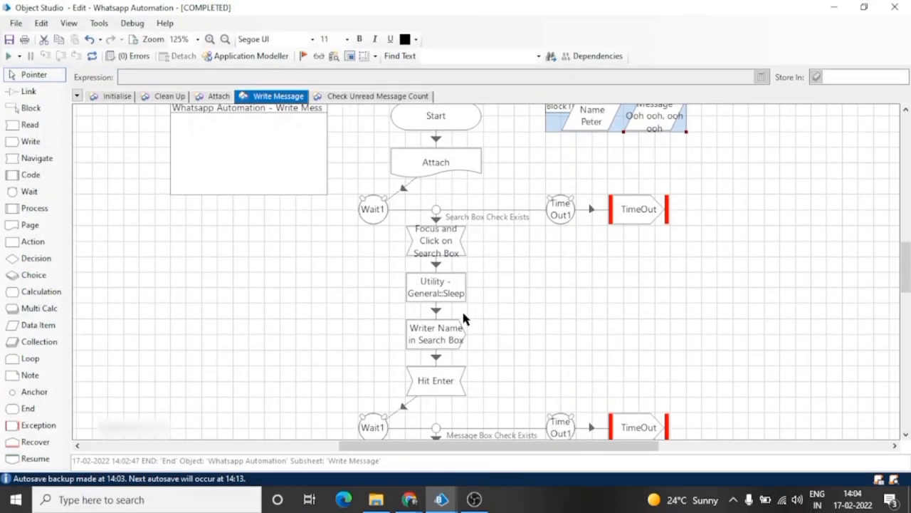
mouse_move(453, 397)
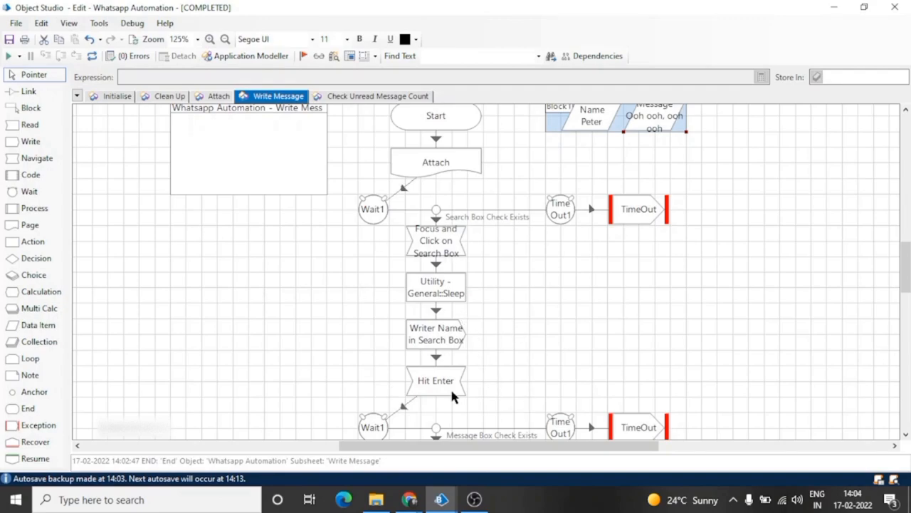
- Add a blank Element1 after New Msg Count in Application Modeller and bring WhatsApp Web forward
scroll("down", 3)
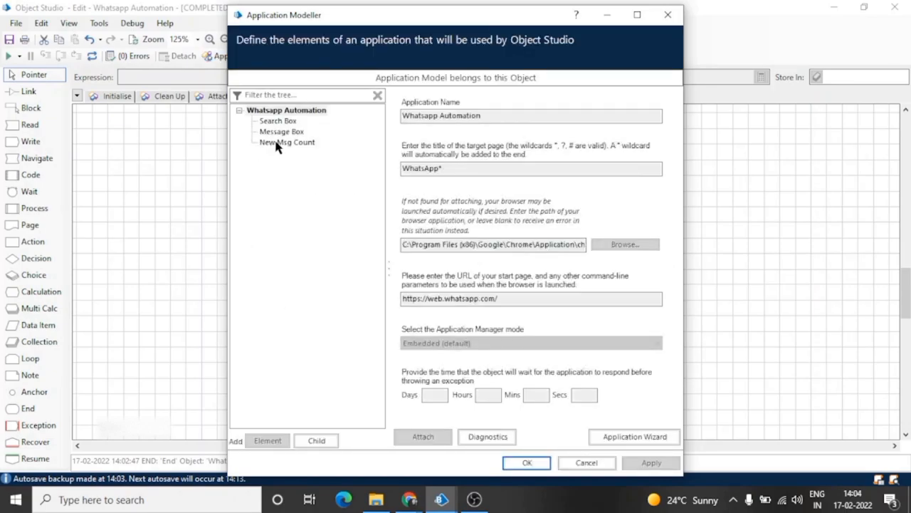
left_click(286, 142)
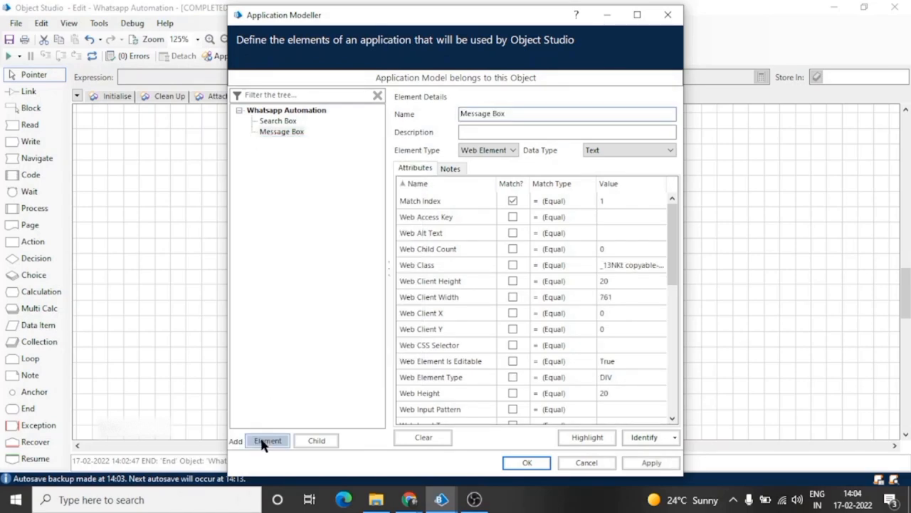
left_click(268, 440)
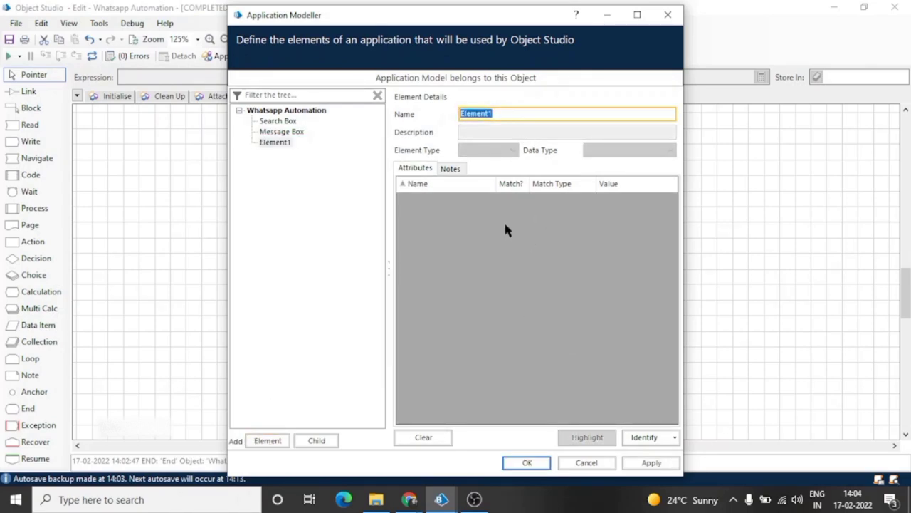
mouse_move(410, 499)
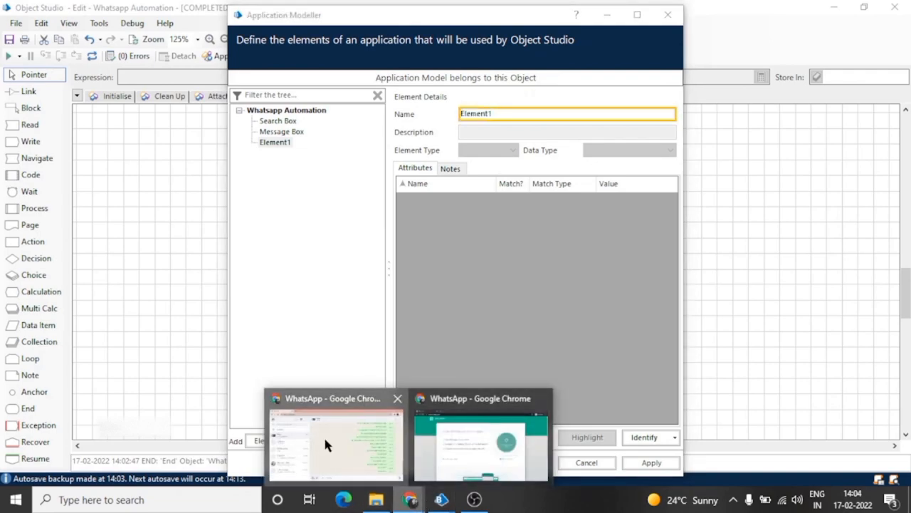
left_click(334, 442)
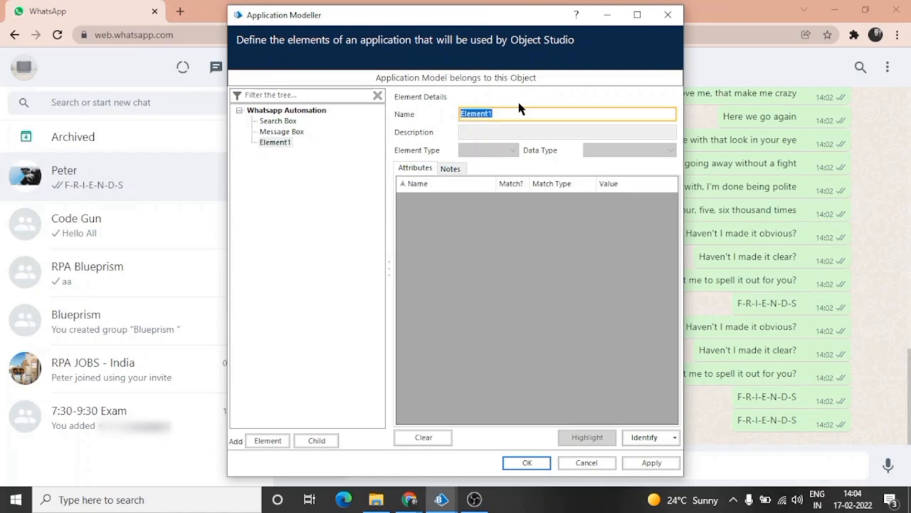
- Name the element Read Messages while a phone-sent "Heyy" lands unread in Peter's chat
type("Read")
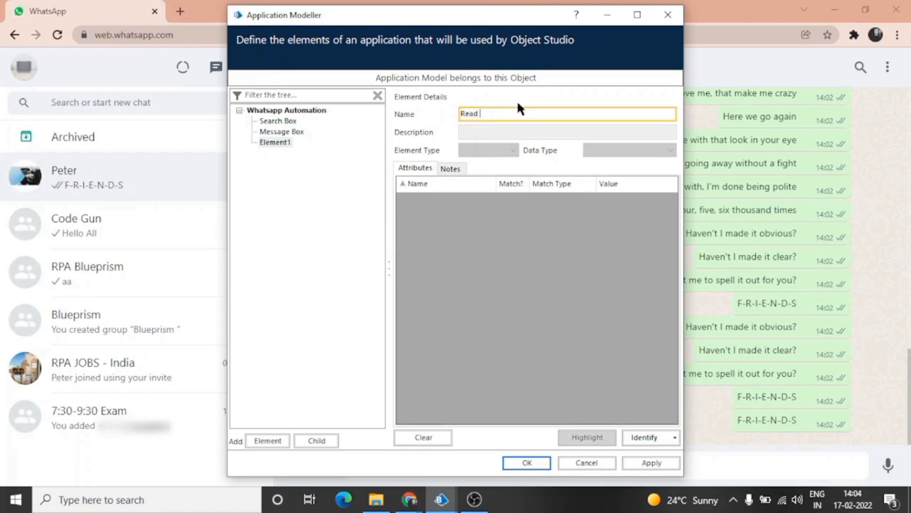
type("Message")
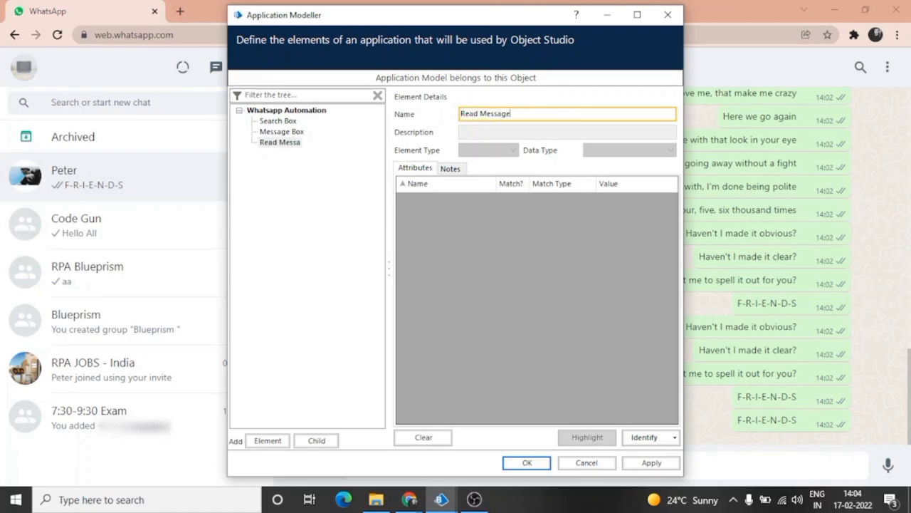
type("s")
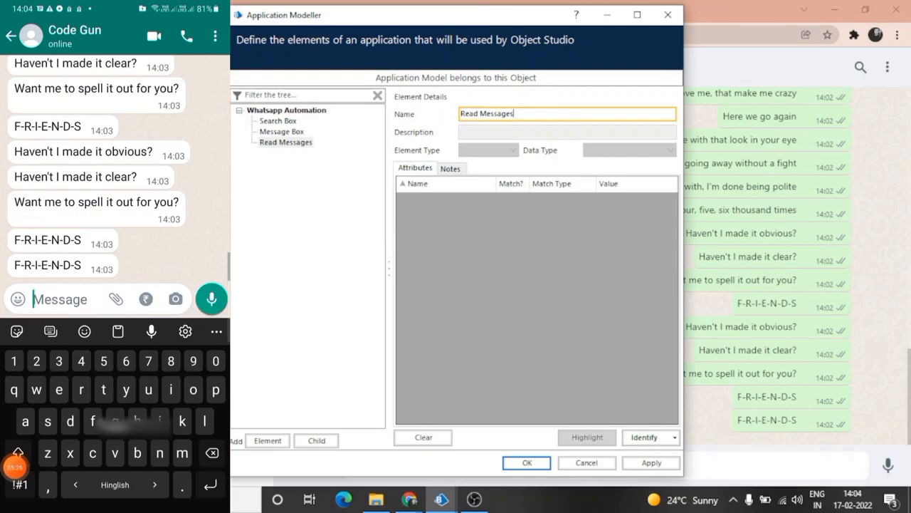
type("Heyy")
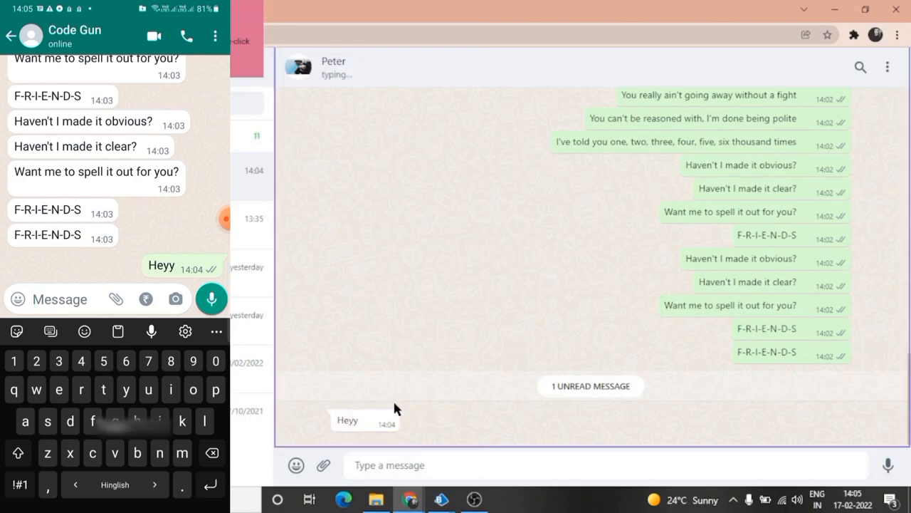
- Send Helloo Bro from the phone, then spy the Heyy message into the Read Messages element
type("Hi")
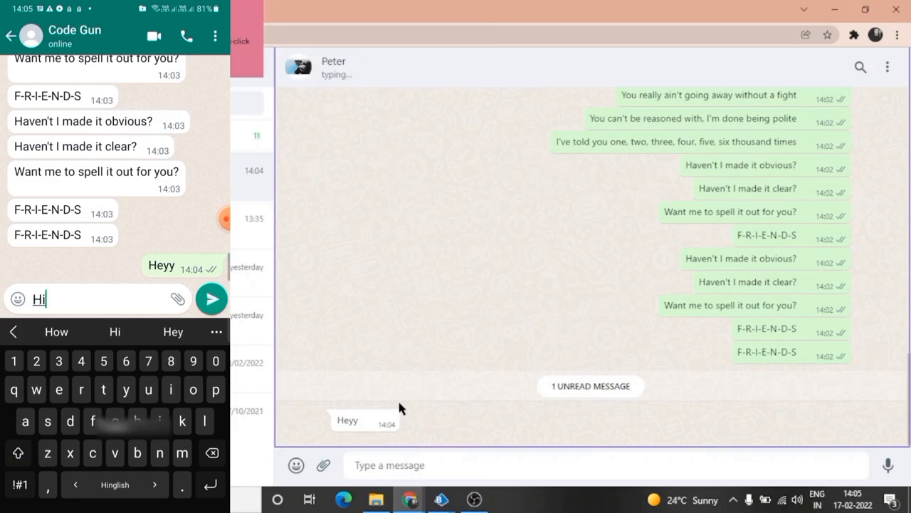
type("elloo B")
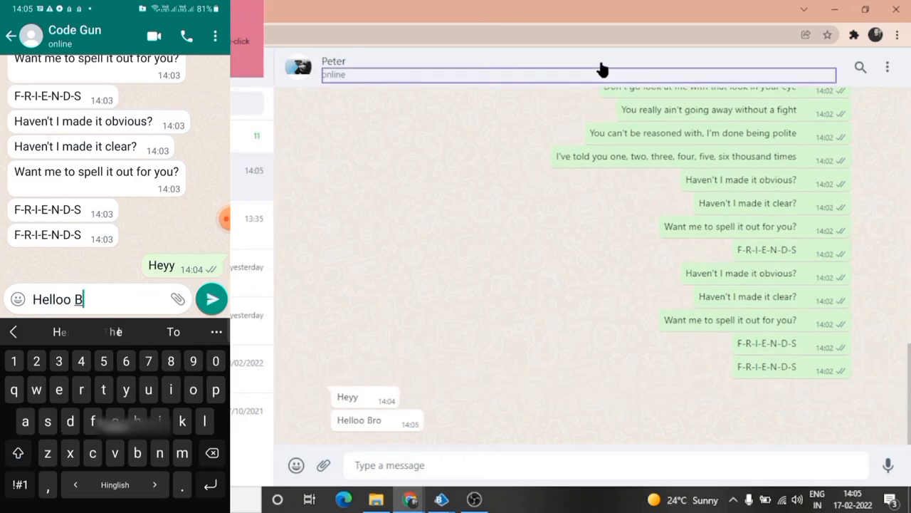
left_click(210, 299)
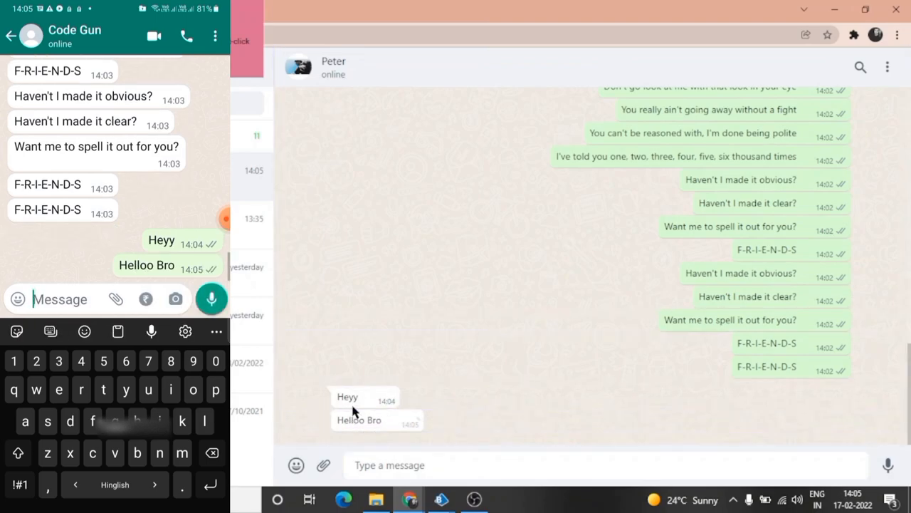
double_click(348, 396)
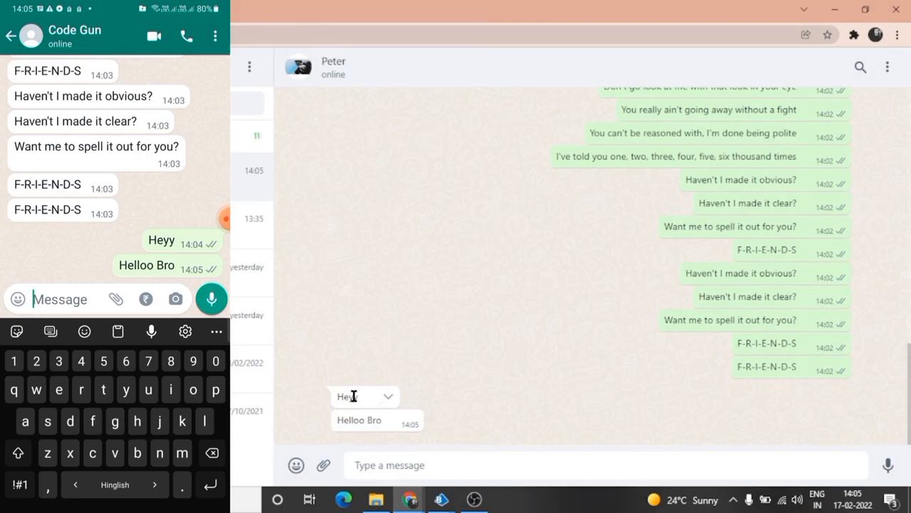
left_click(441, 498)
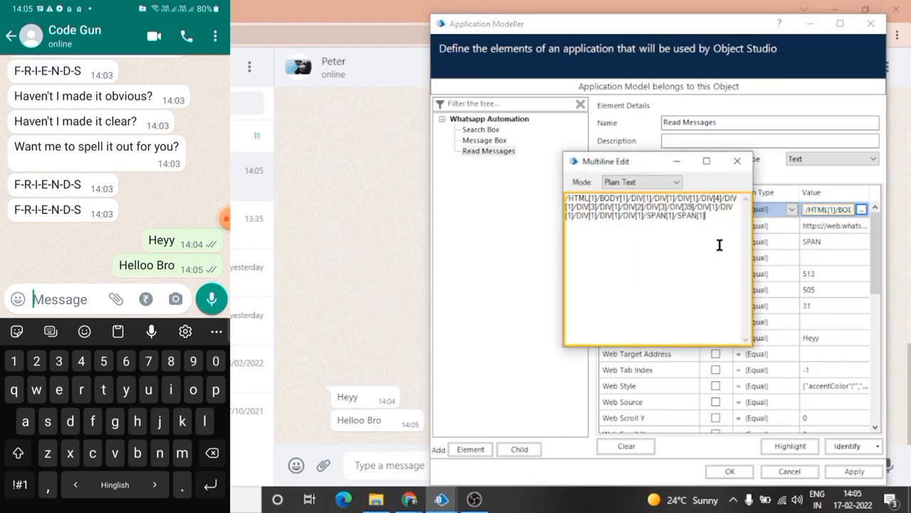
- Compare the Read Messages Web Path/XPath against the Helloo Bro message, then cancel out of Application Modeller
key("ctrl+a")
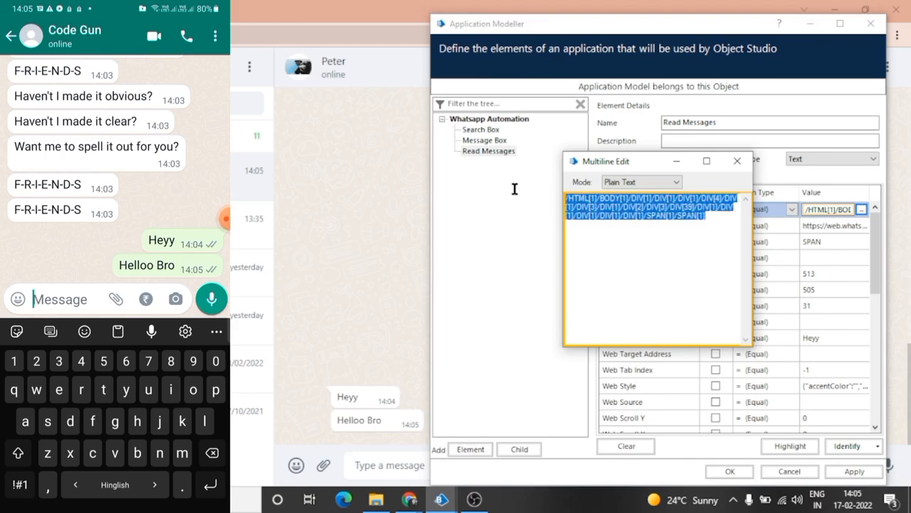
left_click(706, 216)
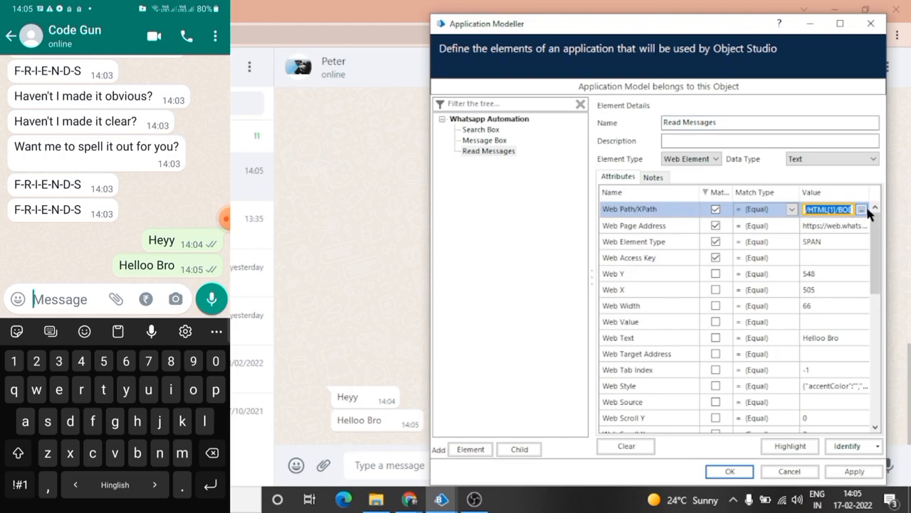
left_click(861, 208)
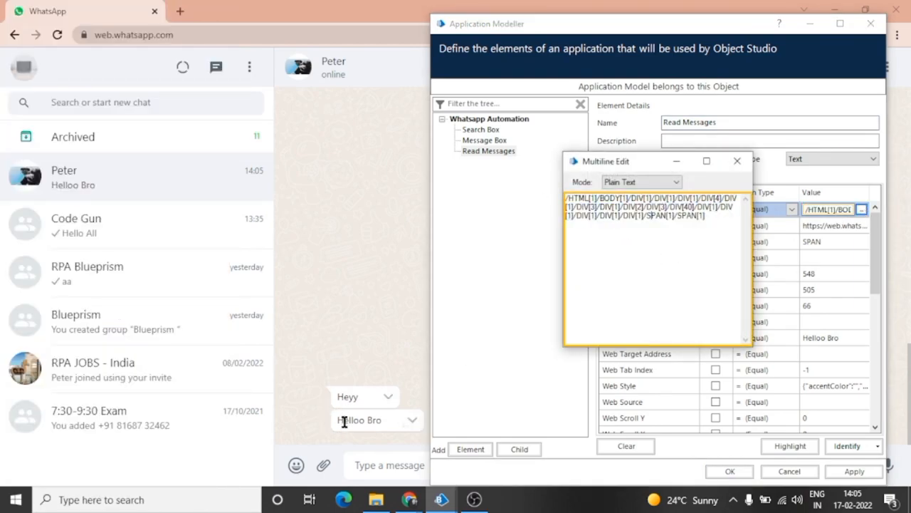
left_click(738, 160)
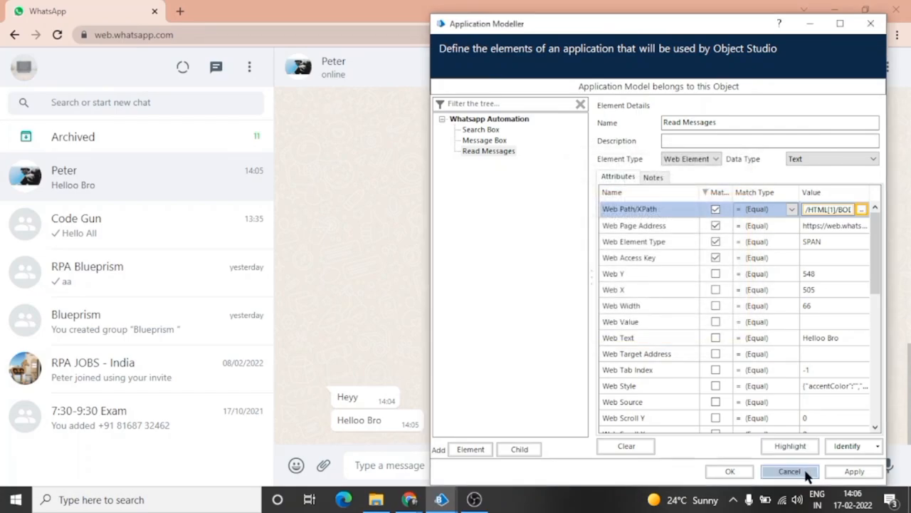
left_click(634, 242)
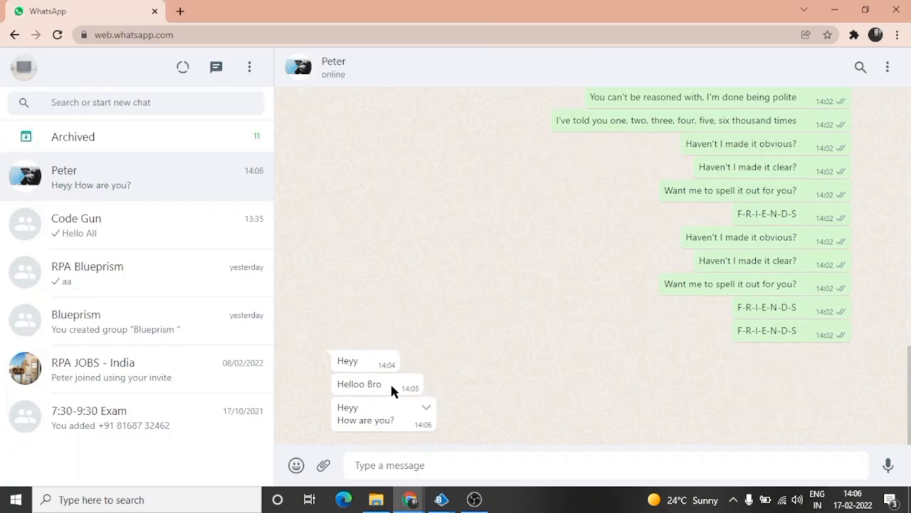
mouse_move(358, 393)
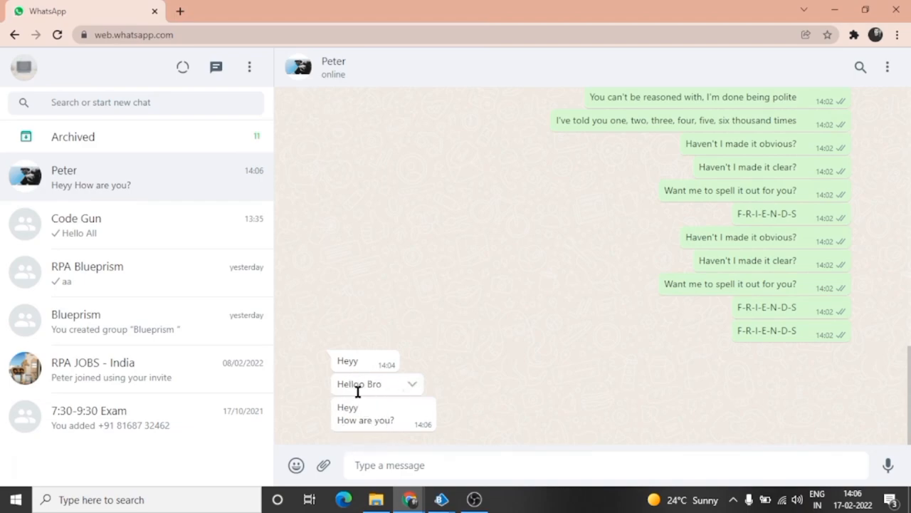
- Check "Heyy How are you?" arrives in Peter's chat and return to the Whatsapp Automation modeller
left_click(441, 499)
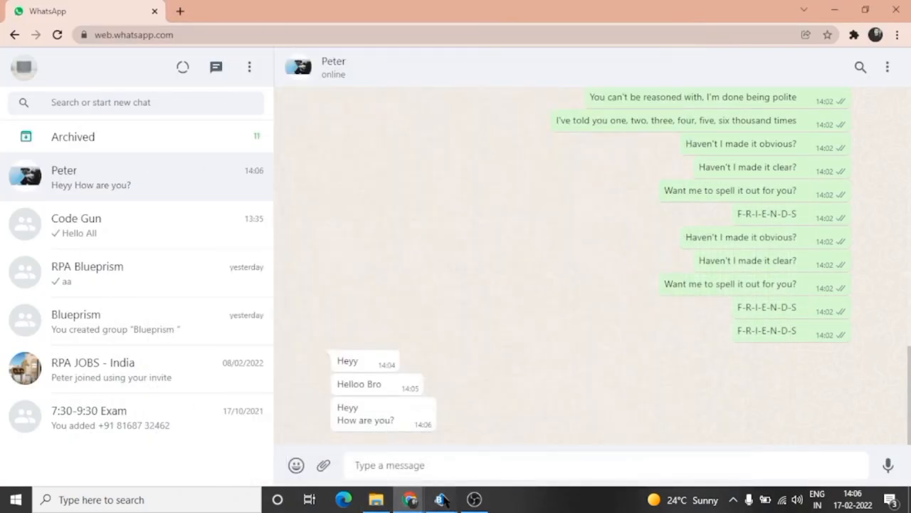
left_click(442, 498)
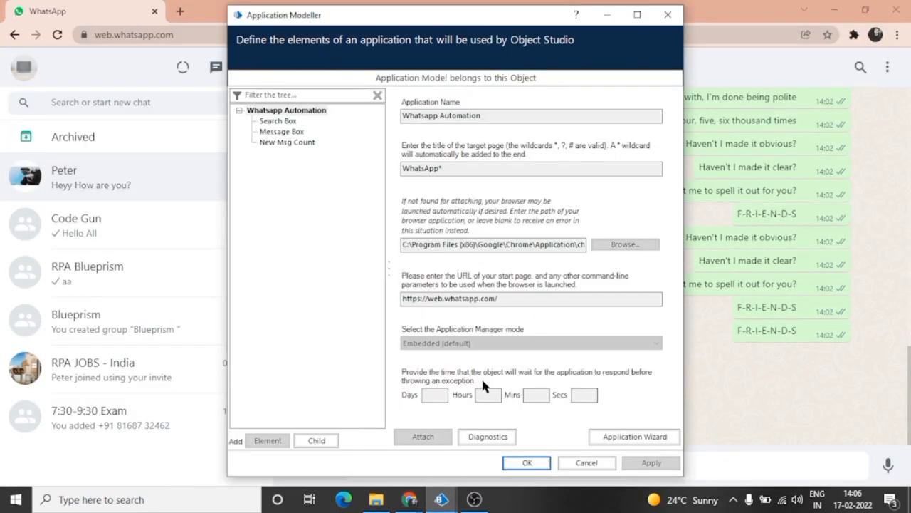
- Select New Msg Count and show its full Web Path/XPath in Multiline Edit
left_click(287, 143)
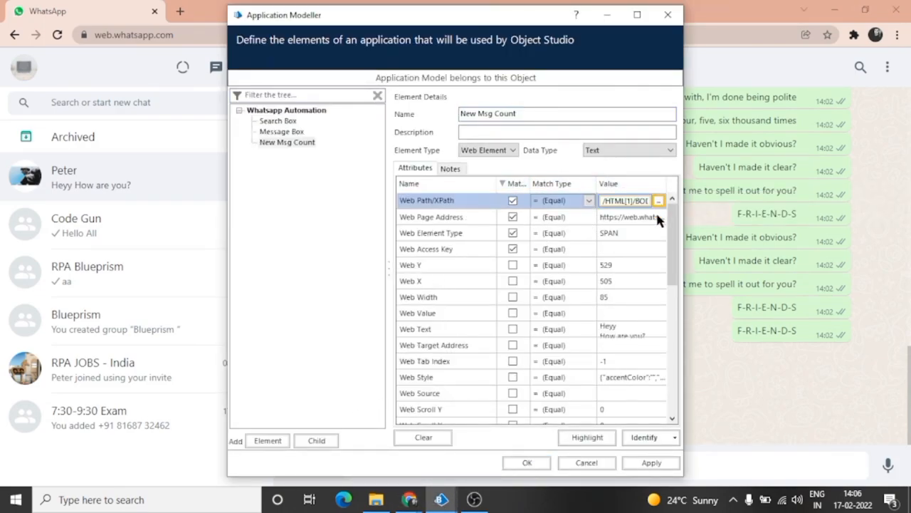
left_click(658, 200)
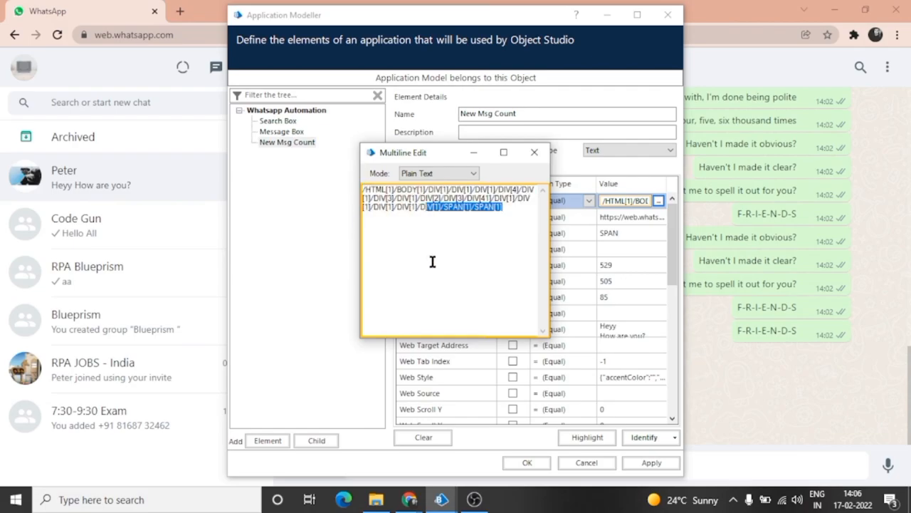